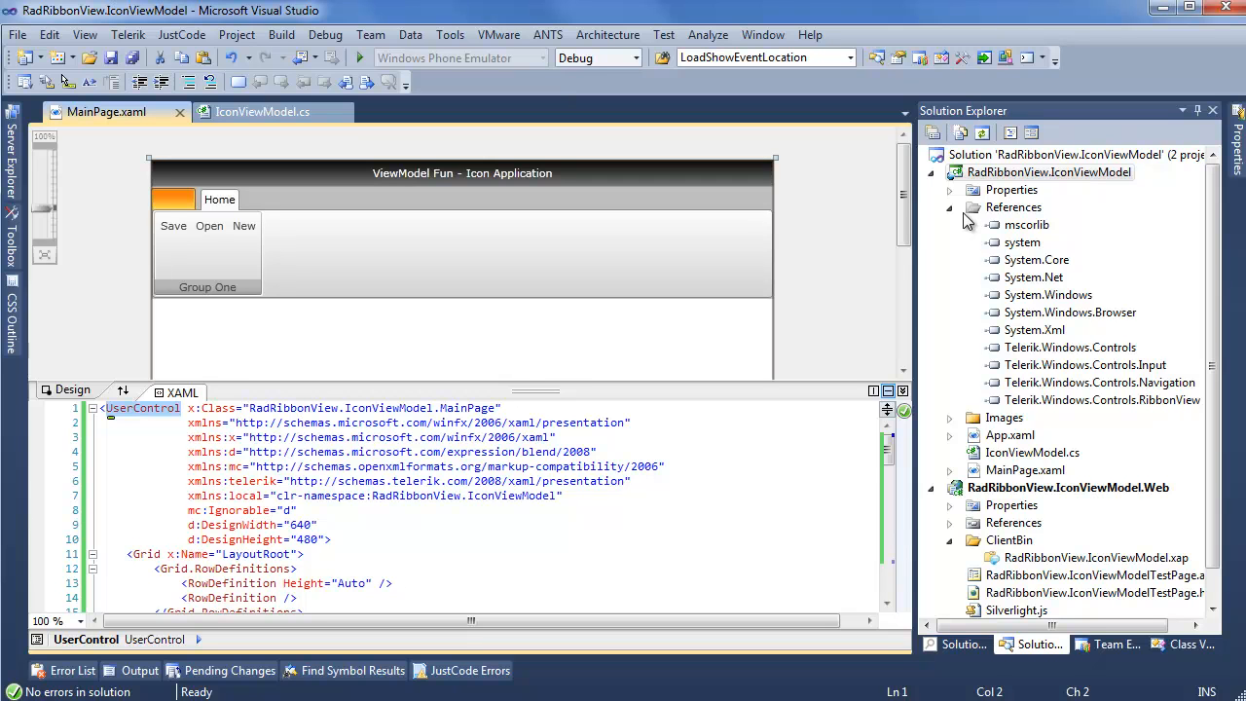
Collapse the References node in Solution Explorer.
click(950, 207)
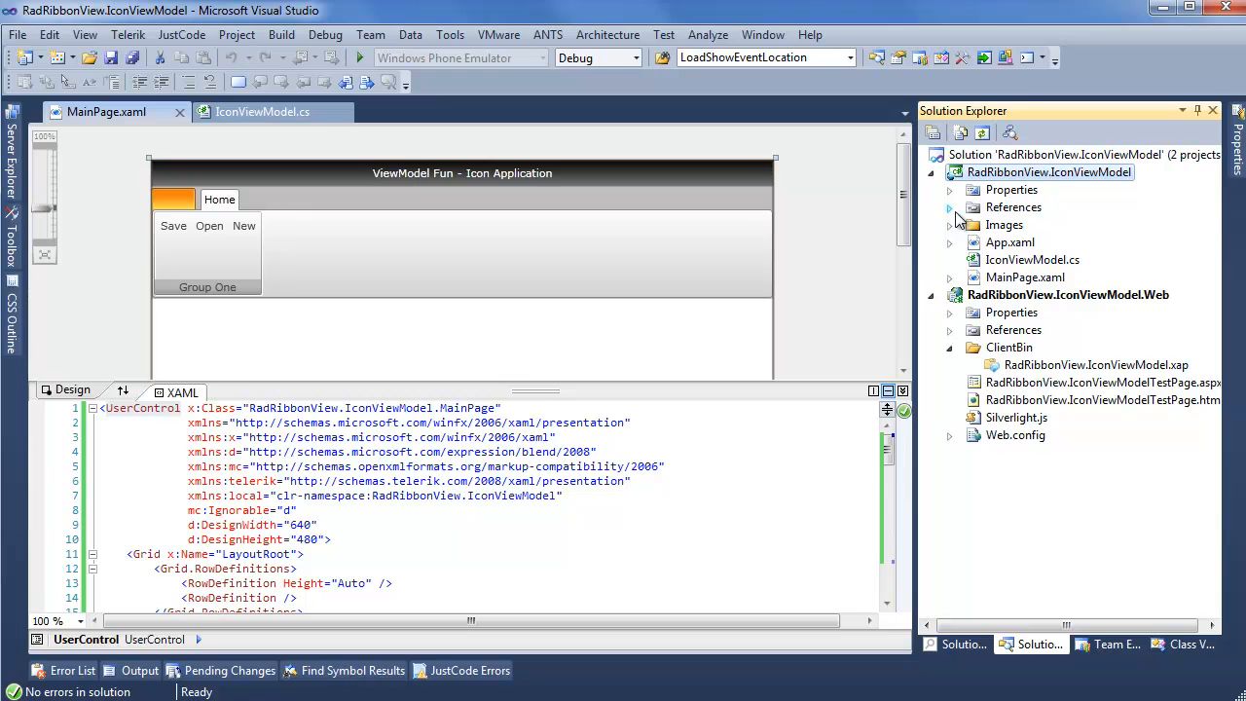
mouse_move(433, 212)
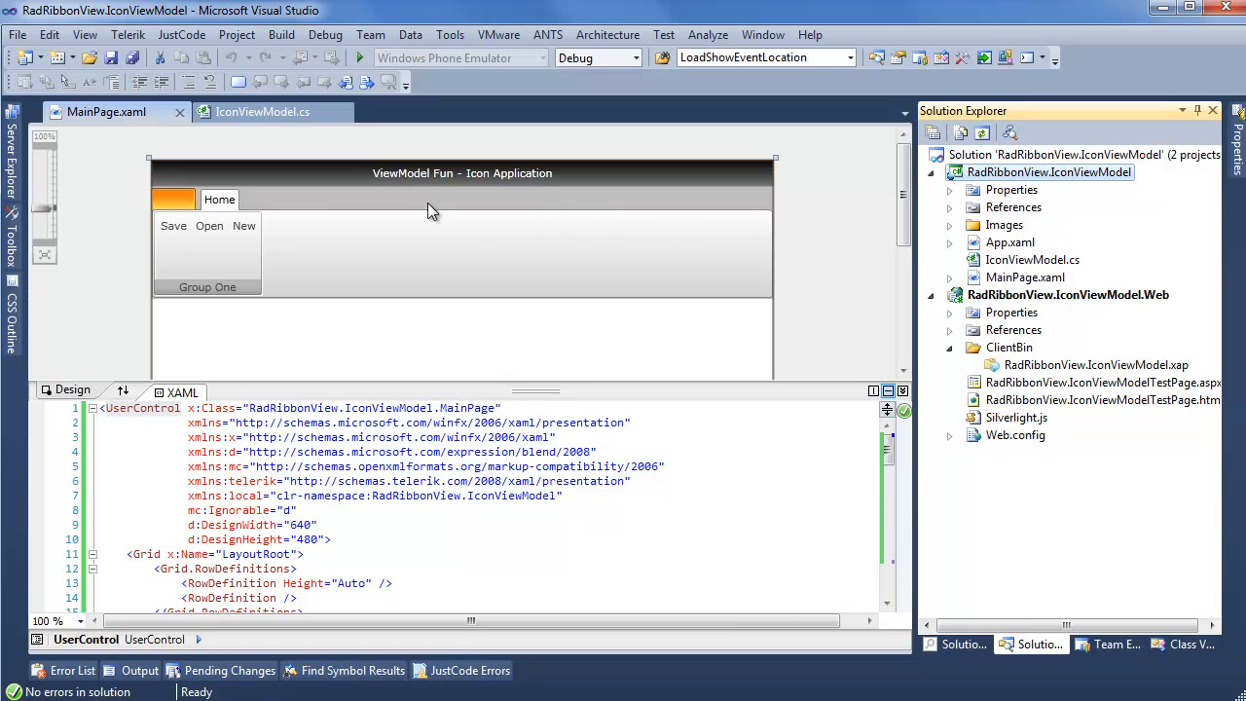
mouse_move(289, 293)
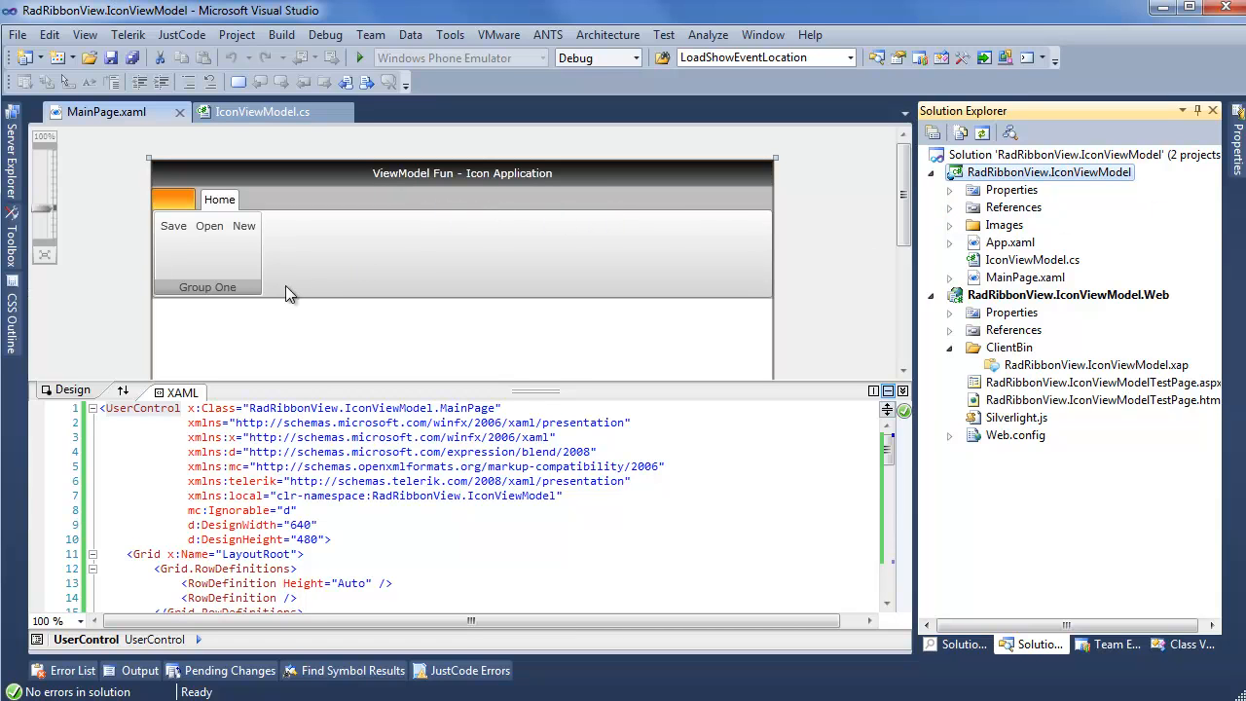
mouse_move(213, 300)
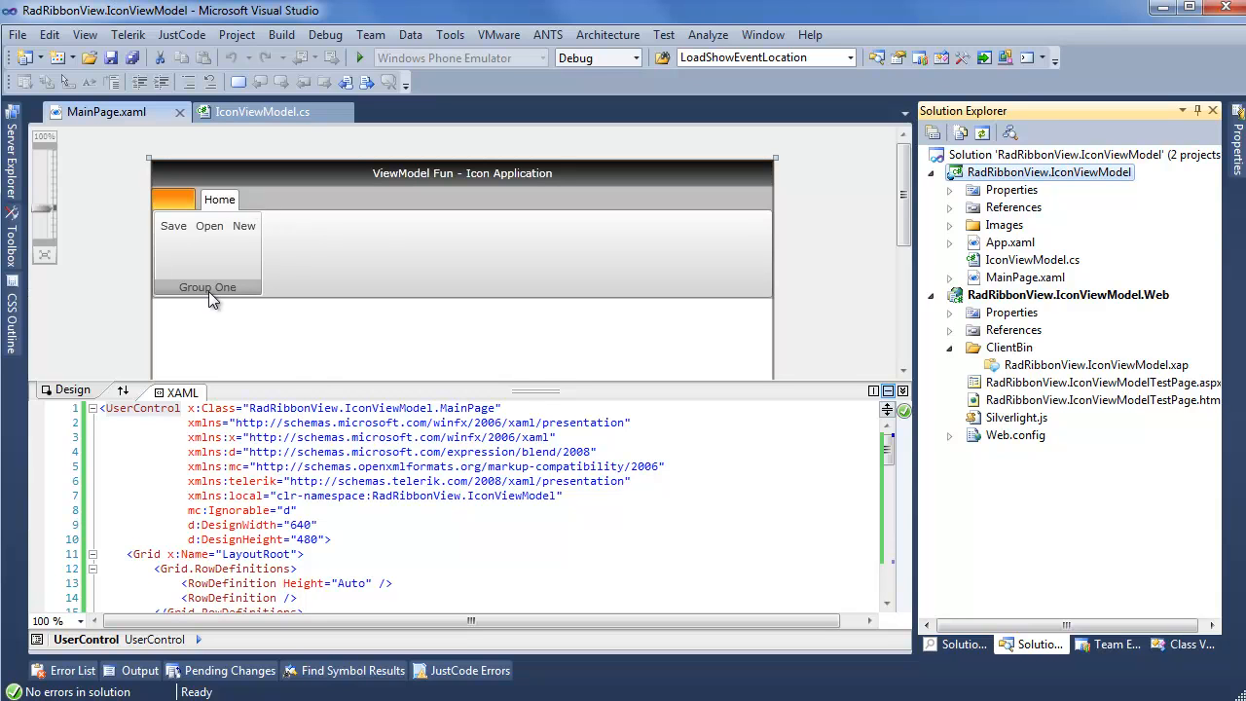
mouse_move(479, 259)
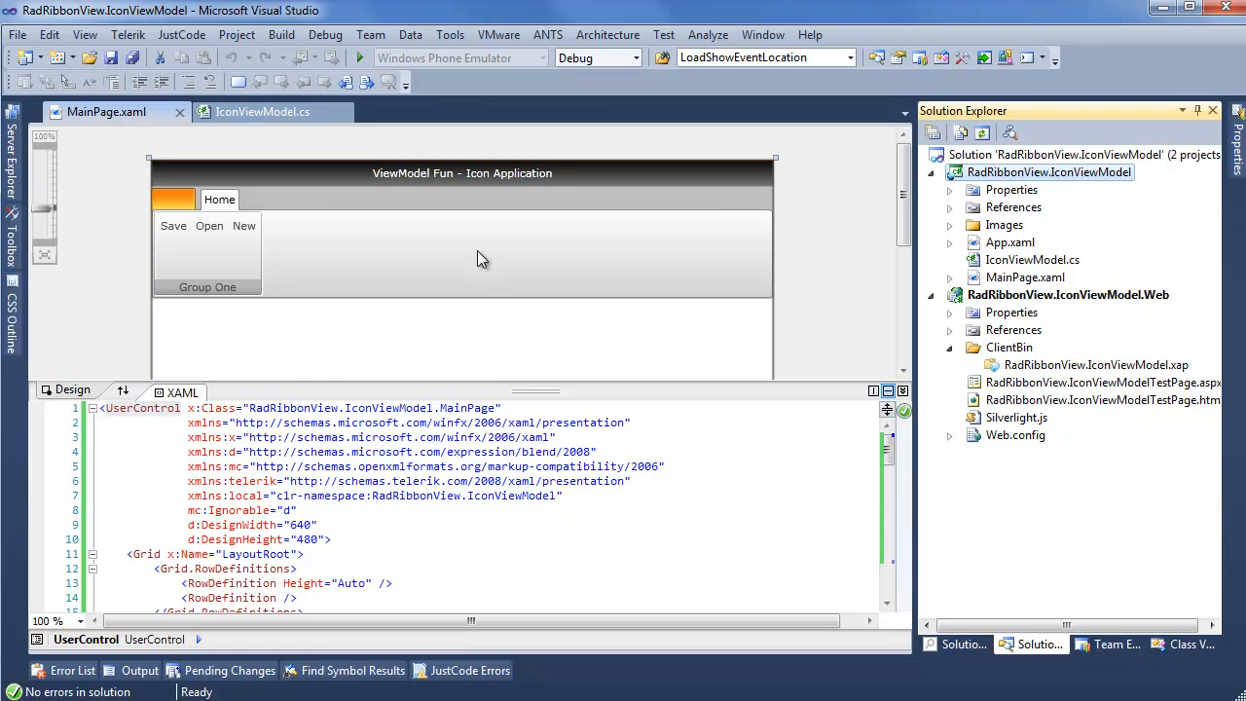
mouse_move(944, 233)
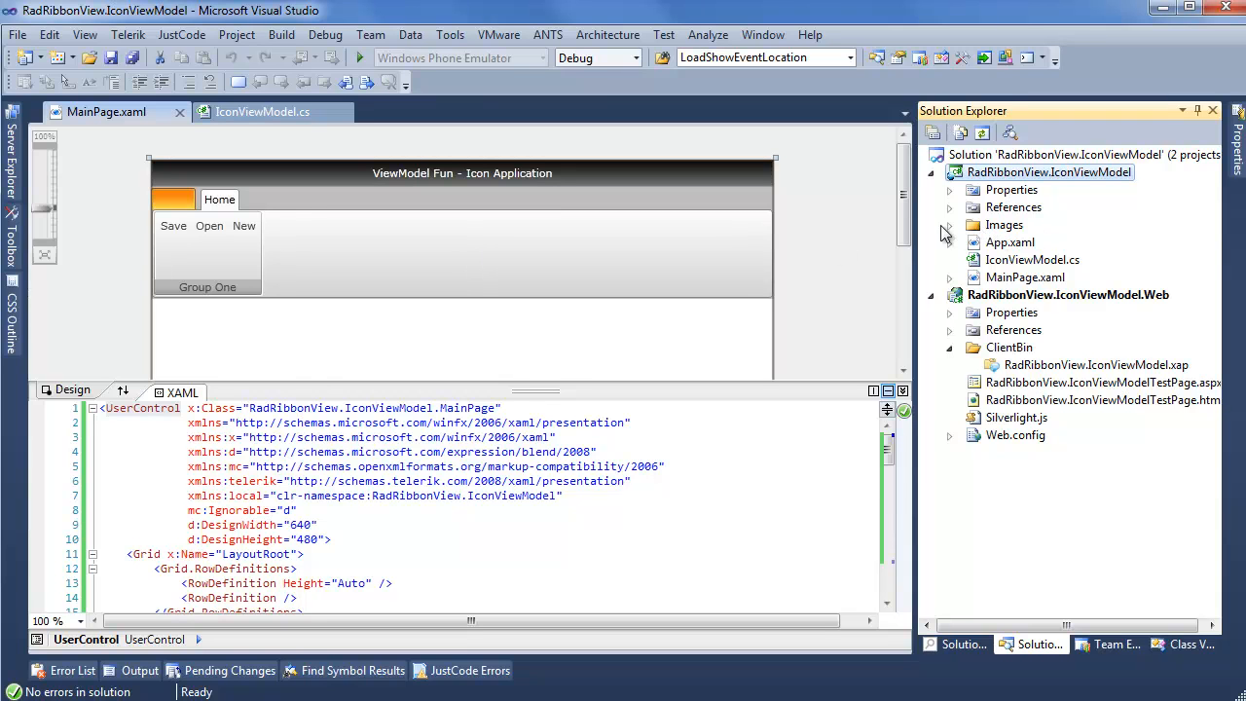
Expand the Images folder to reveal PNG icons like Save32.png, Open32.png and New32.png.
click(949, 225)
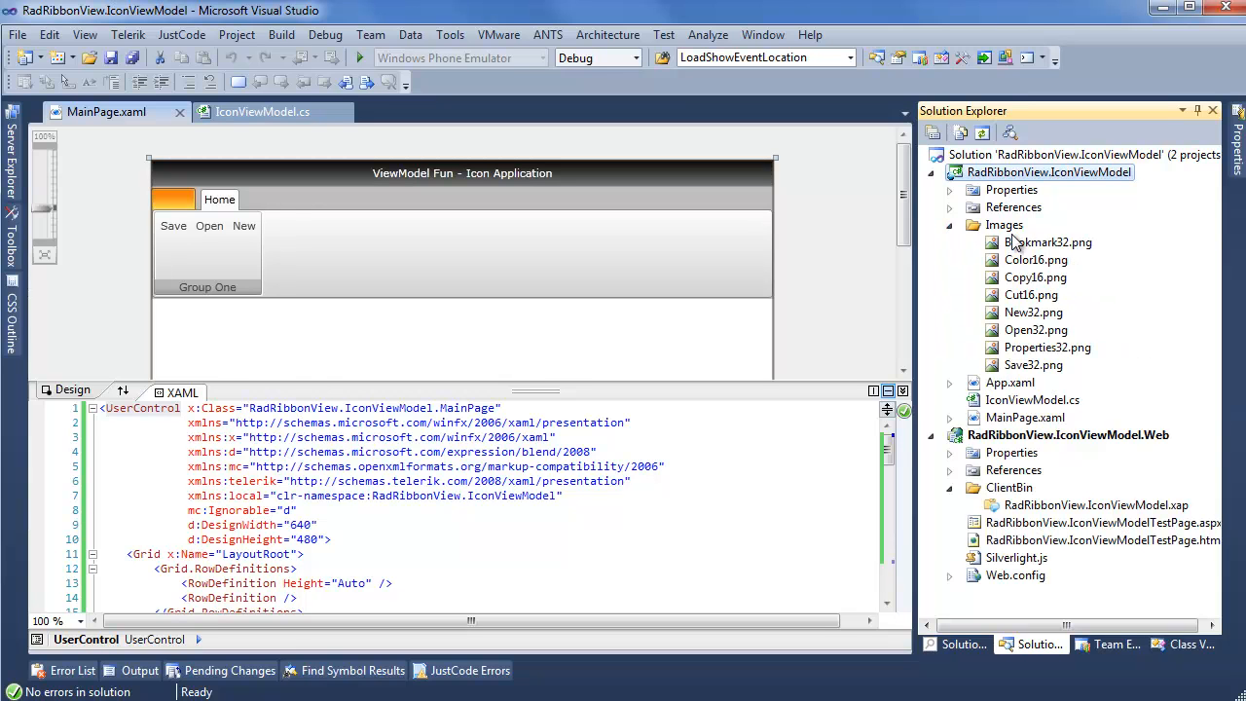
mouse_move(1134, 255)
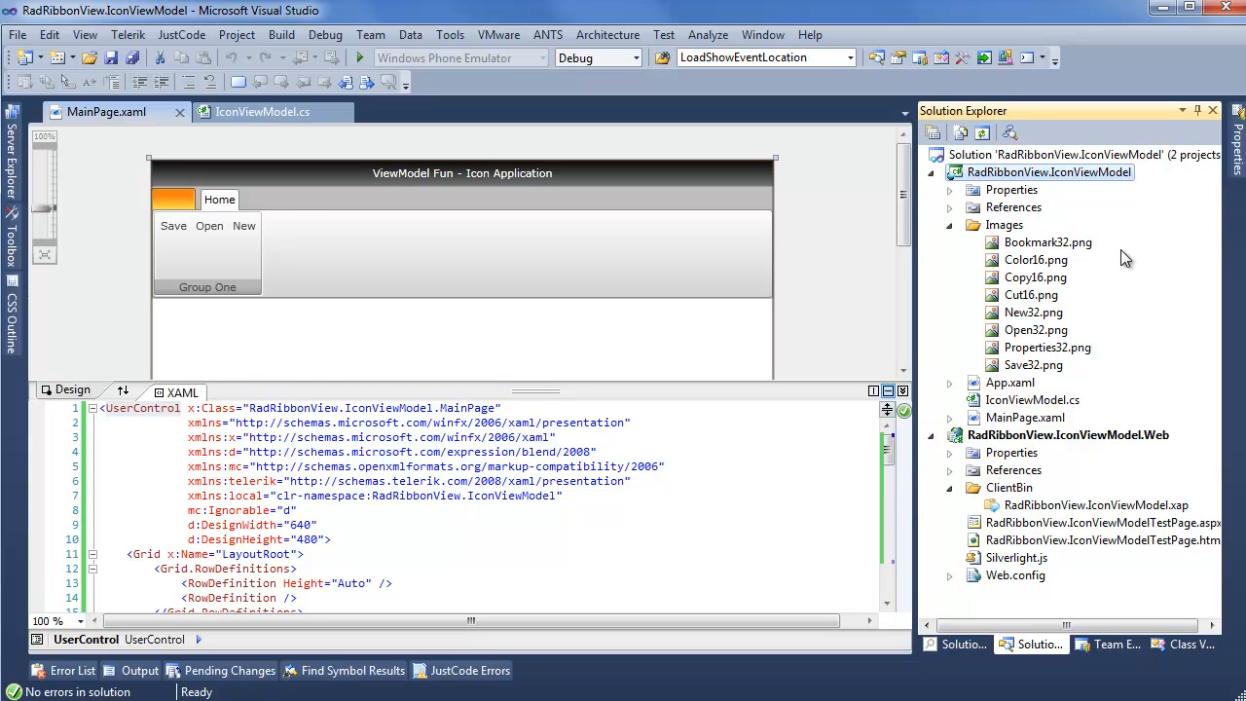
mouse_move(1085, 272)
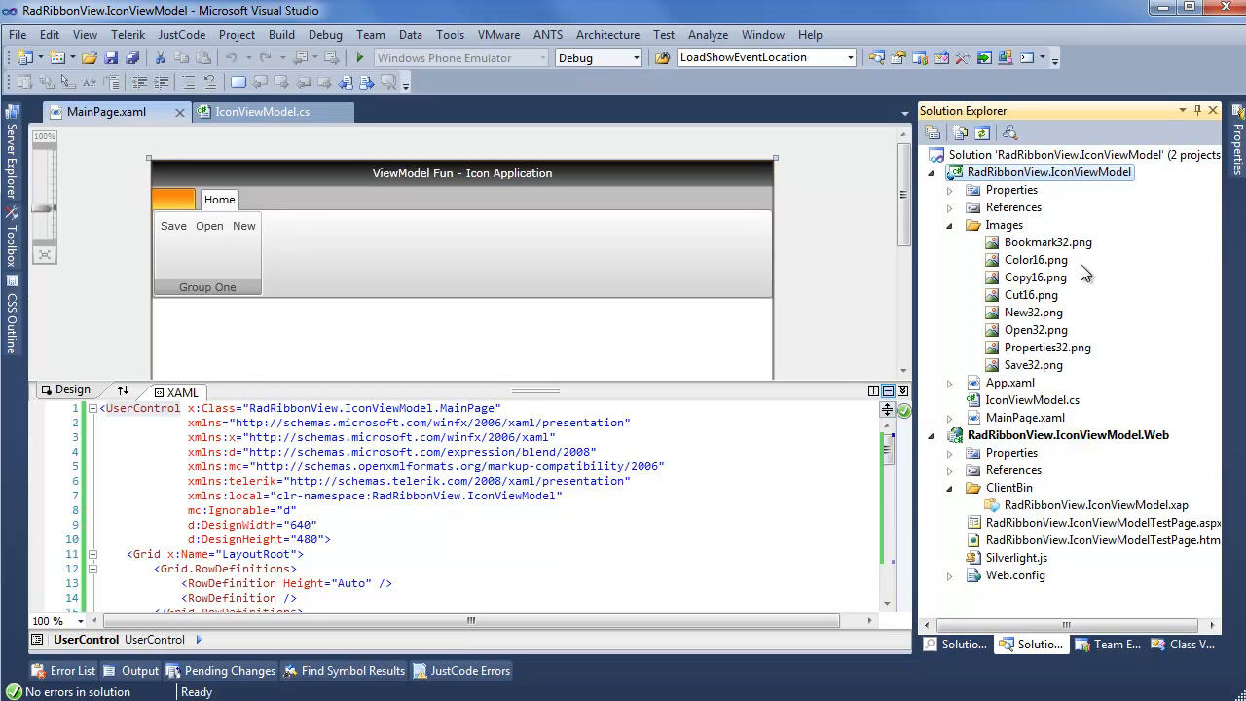
mouse_move(1104, 275)
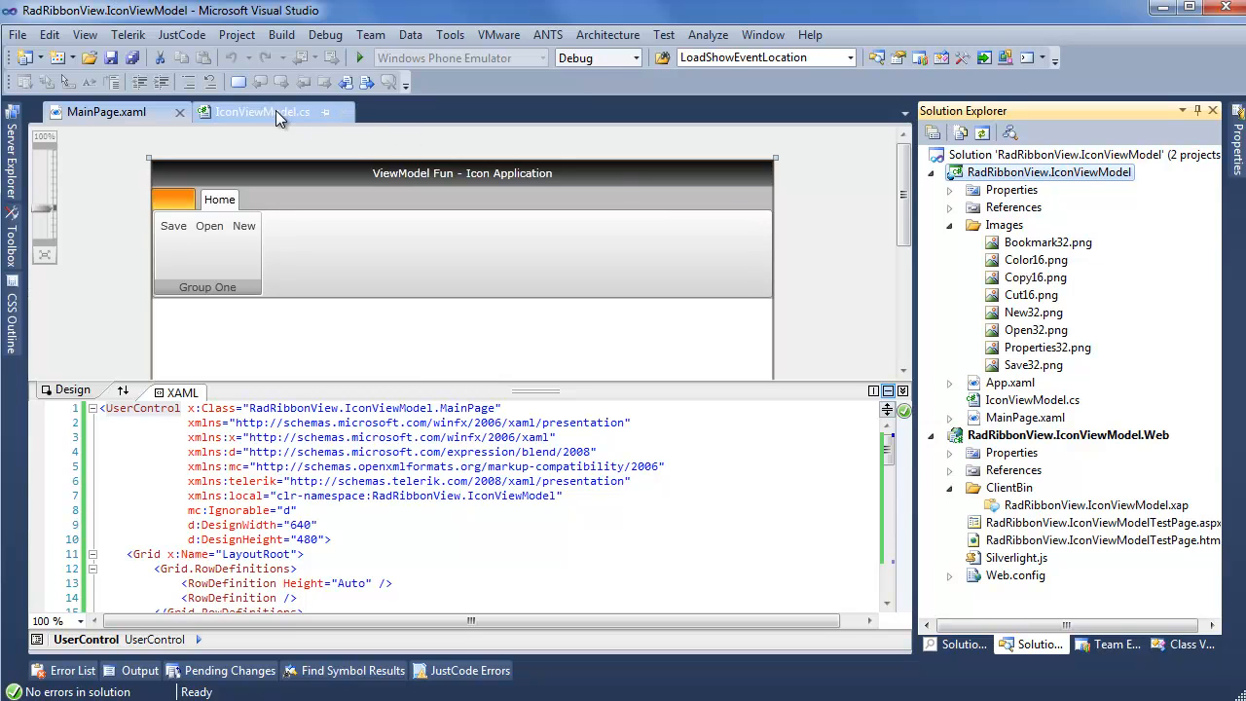
View IconViewModel.cs, highlighting the Save32 property and scrolling down to the GetPath method.
click(263, 111)
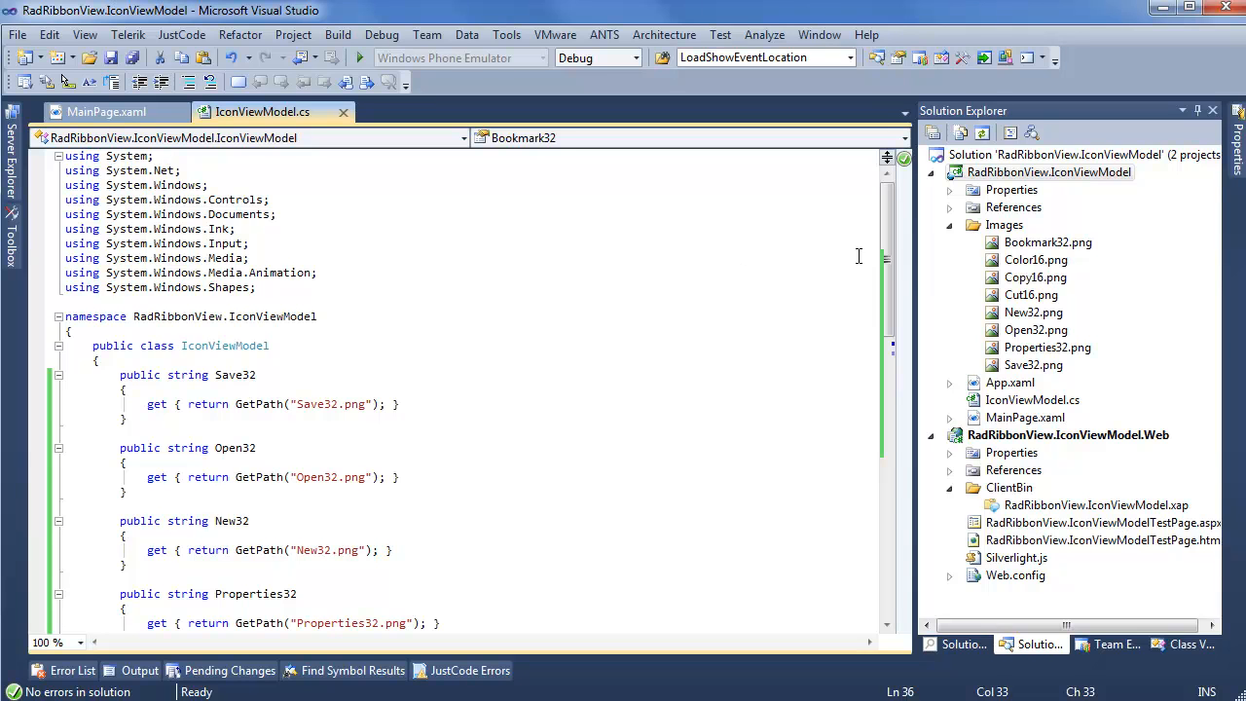
mouse_move(188, 375)
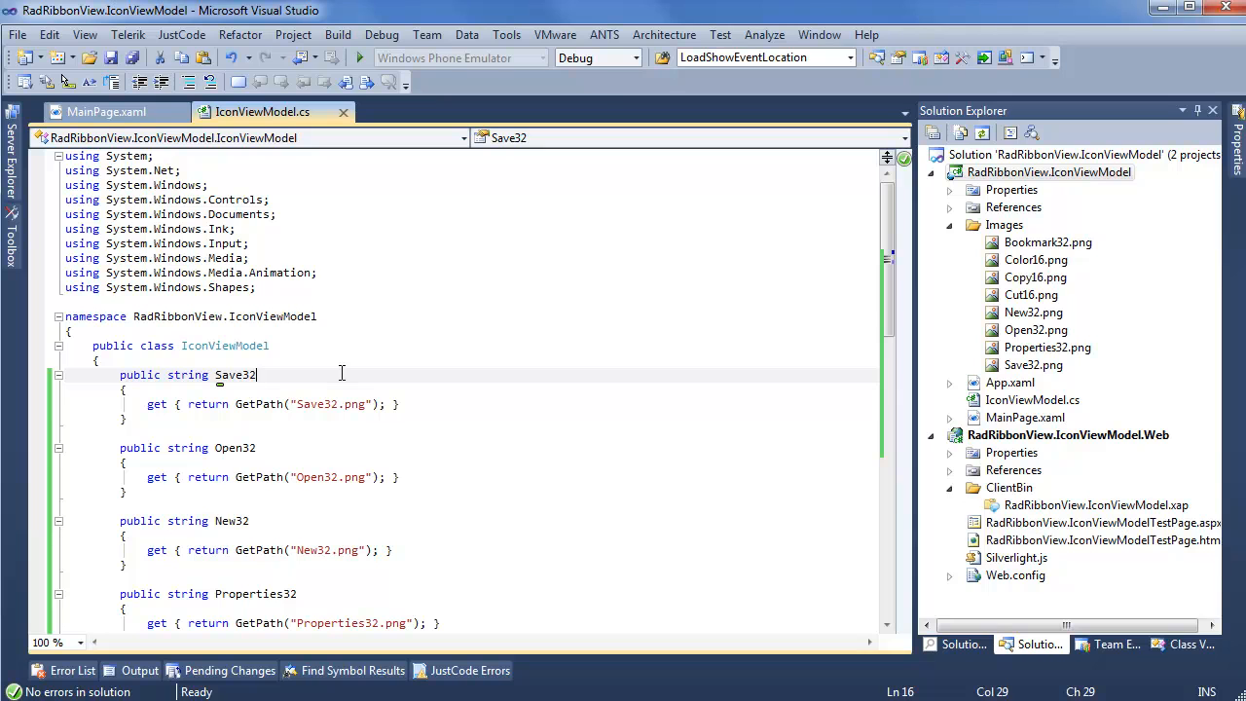
double_click(235, 373)
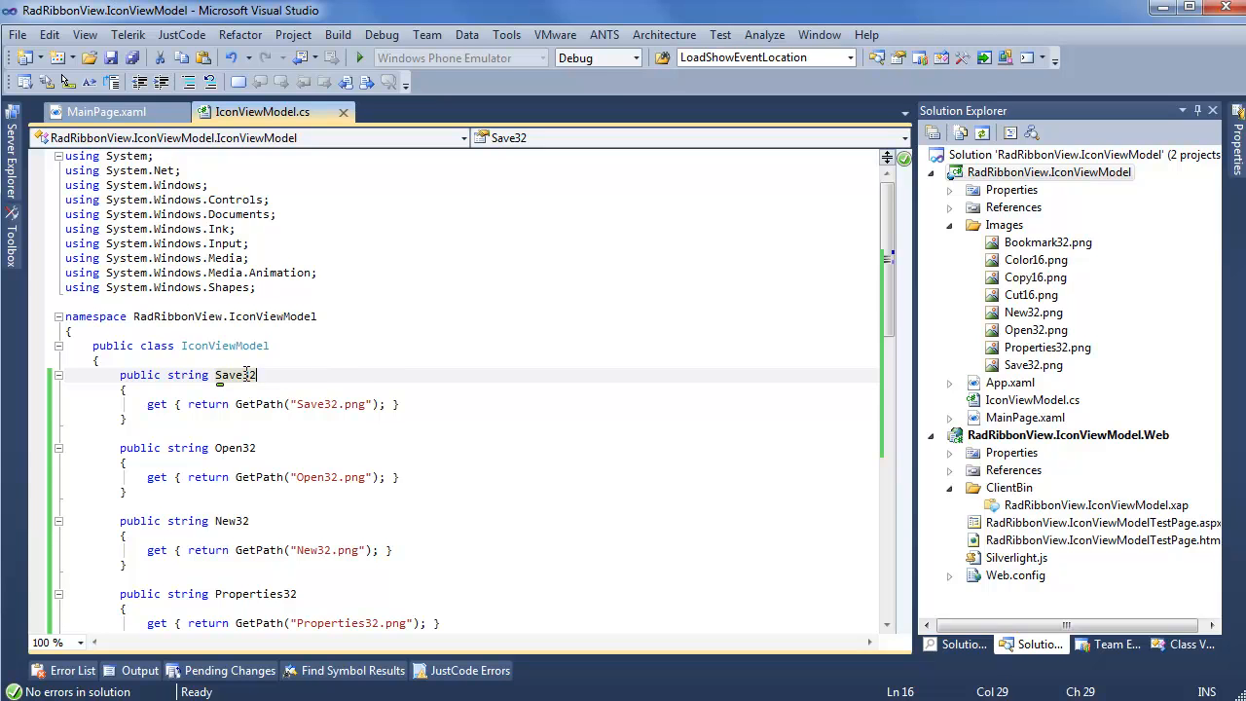
mouse_move(298, 375)
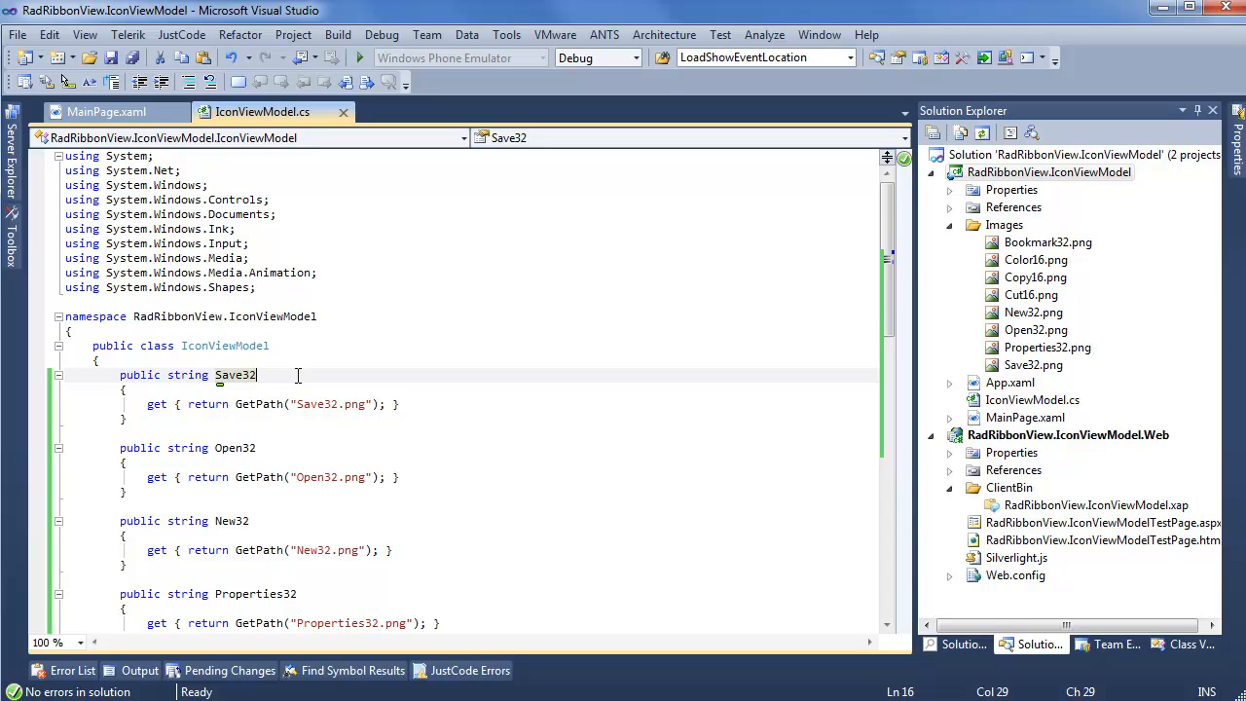
mouse_move(289, 532)
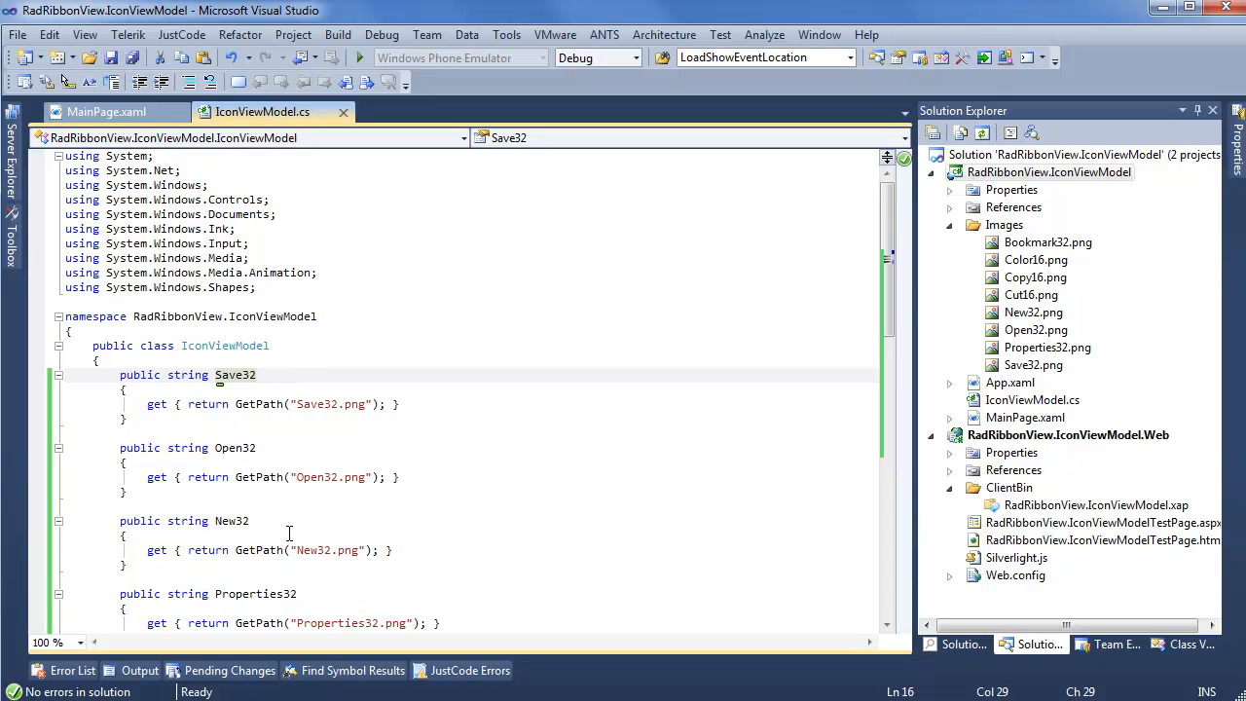
scroll(down, 3)
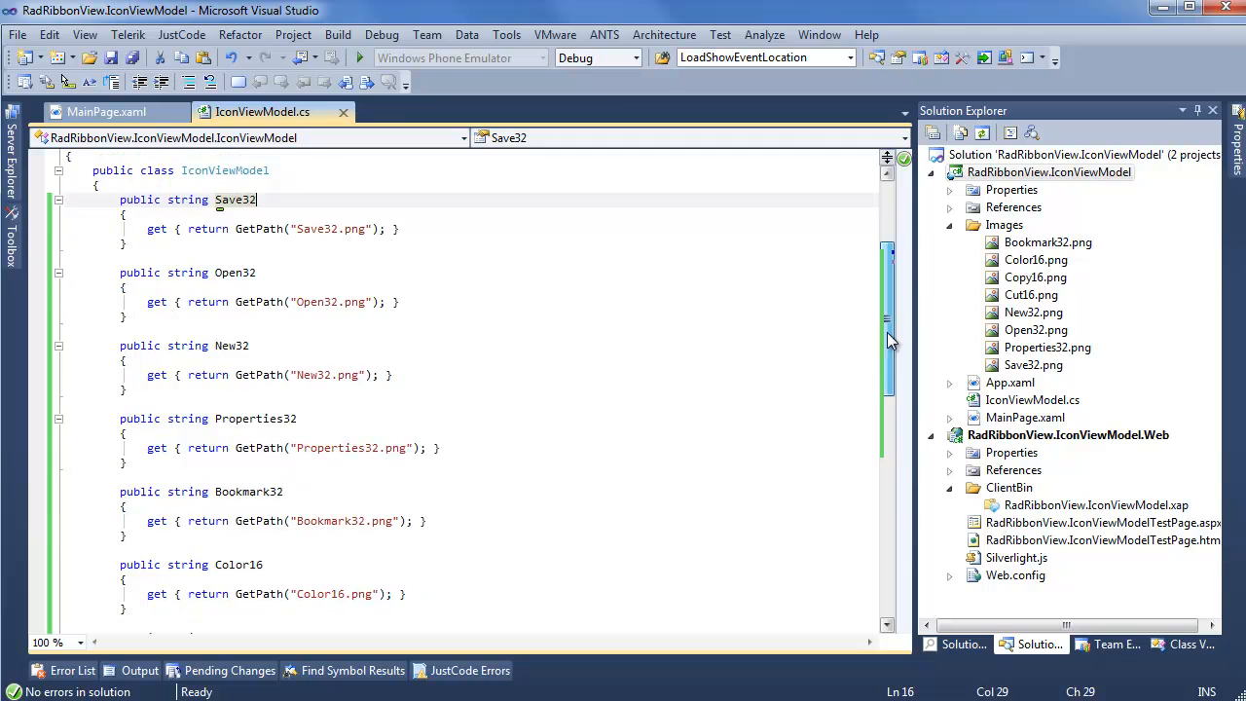
scroll(down, 3)
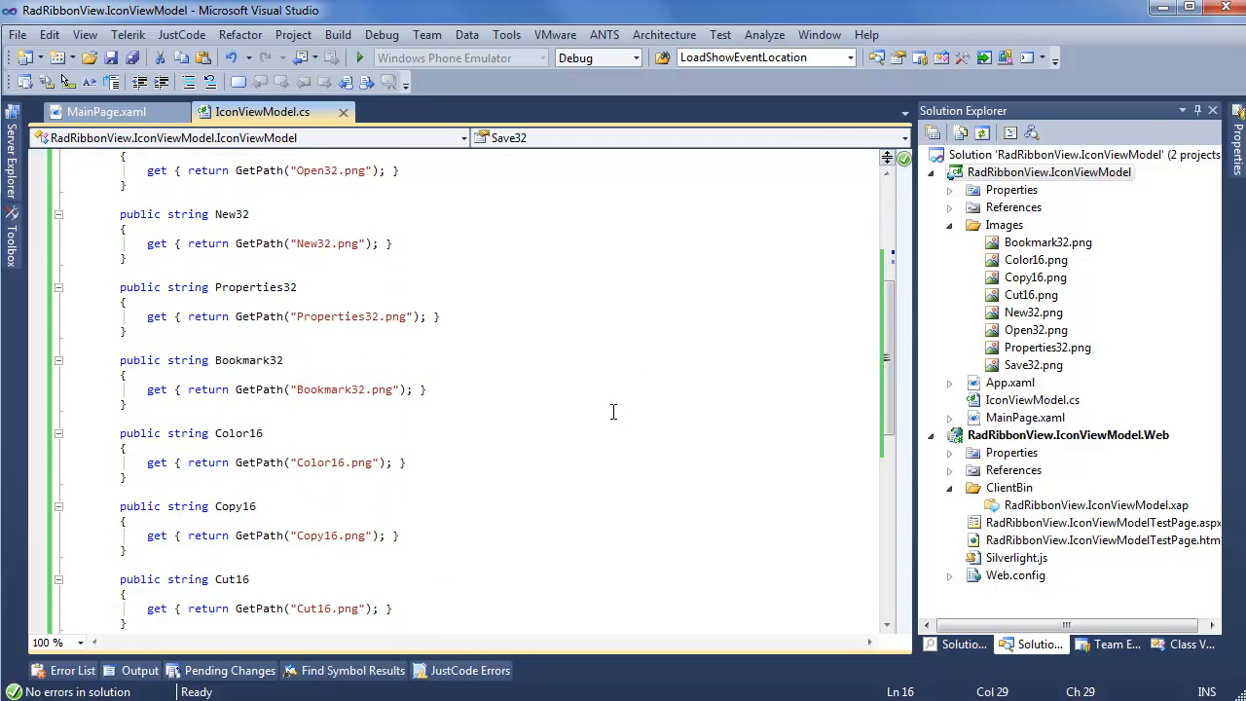
mouse_move(469, 523)
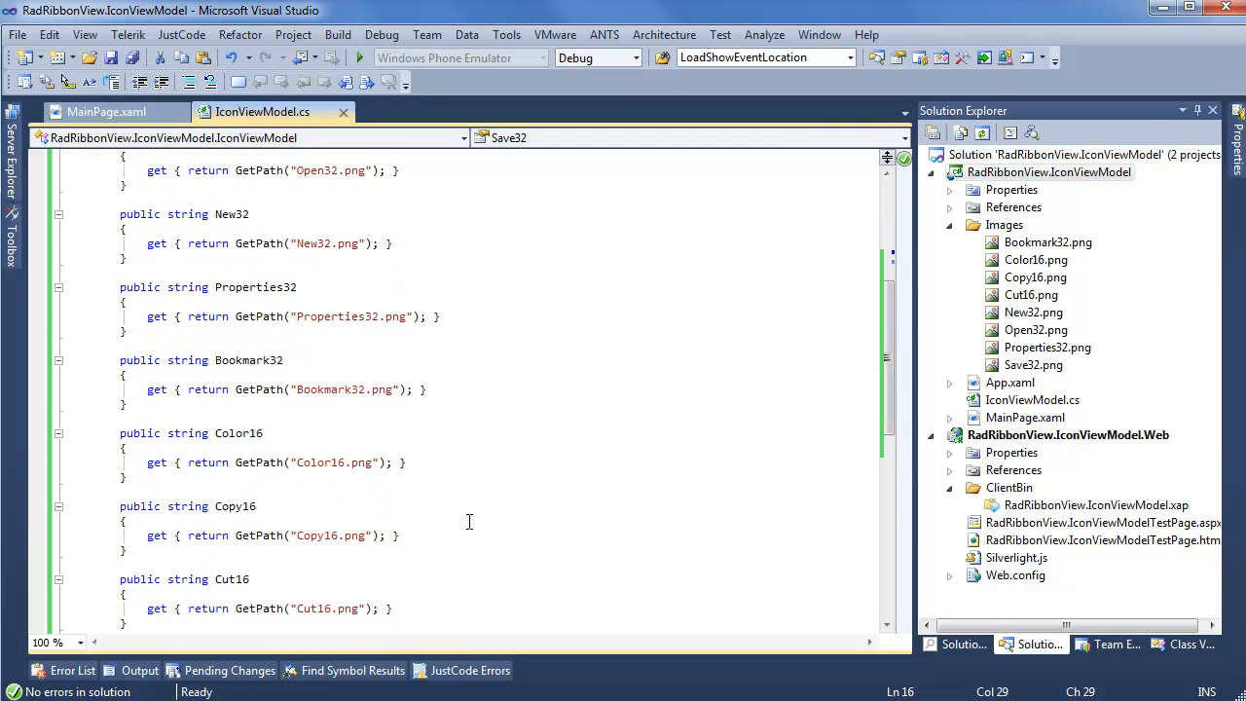
mouse_move(486, 540)
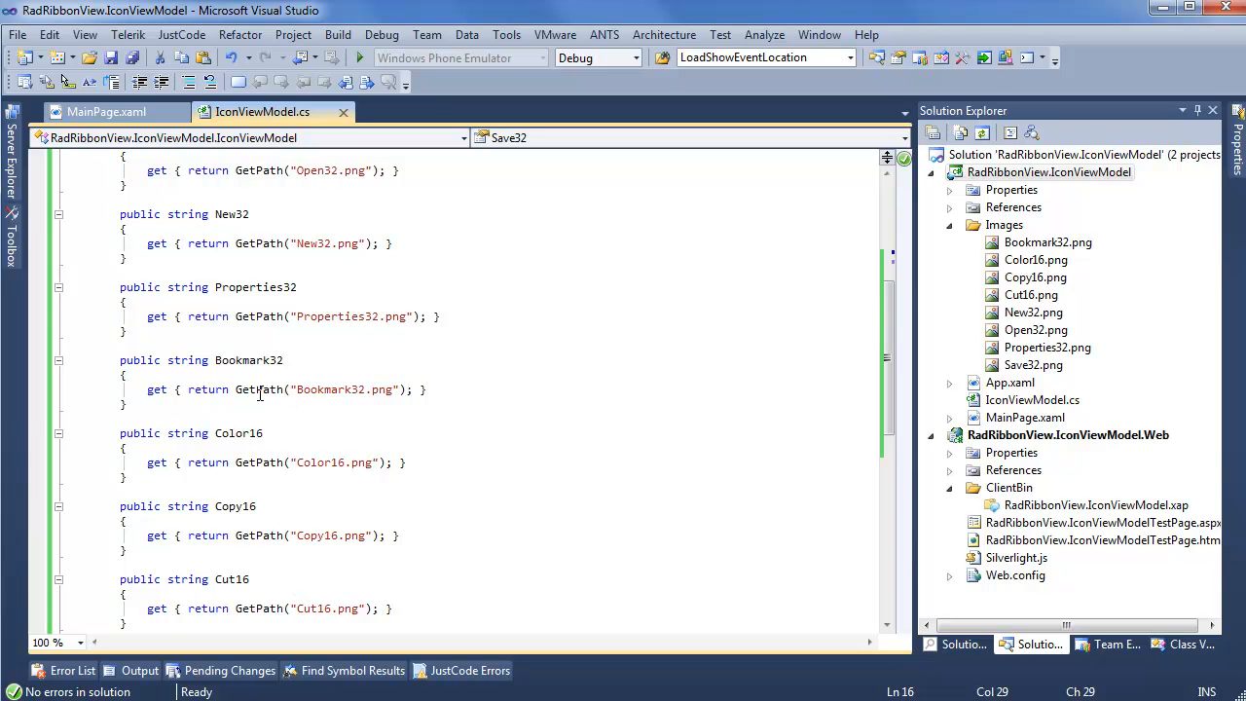
mouse_move(503, 401)
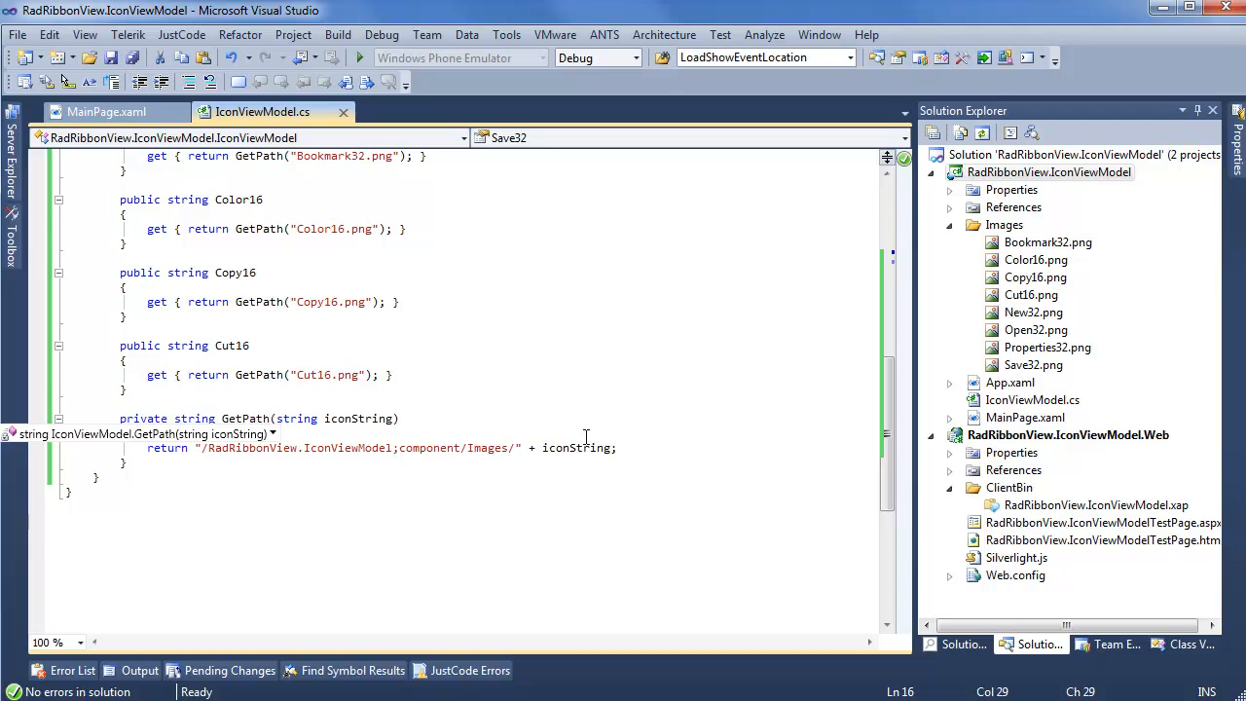
mouse_move(528, 429)
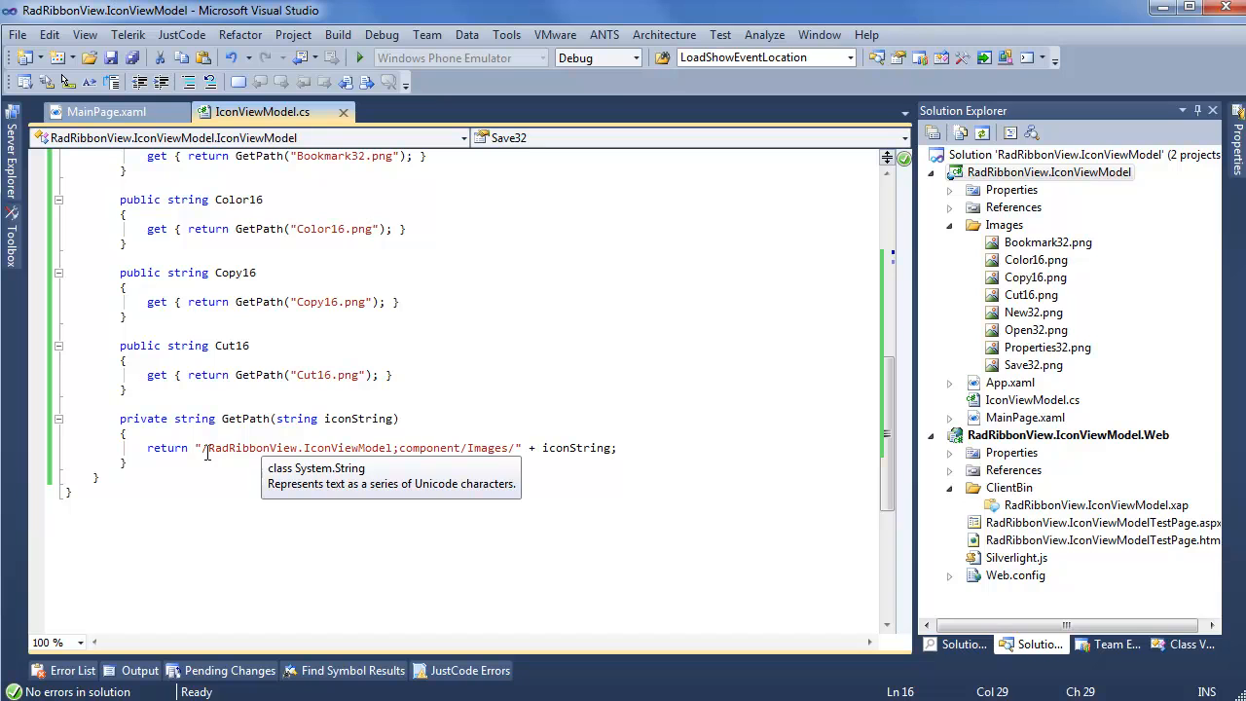
mouse_move(703, 502)
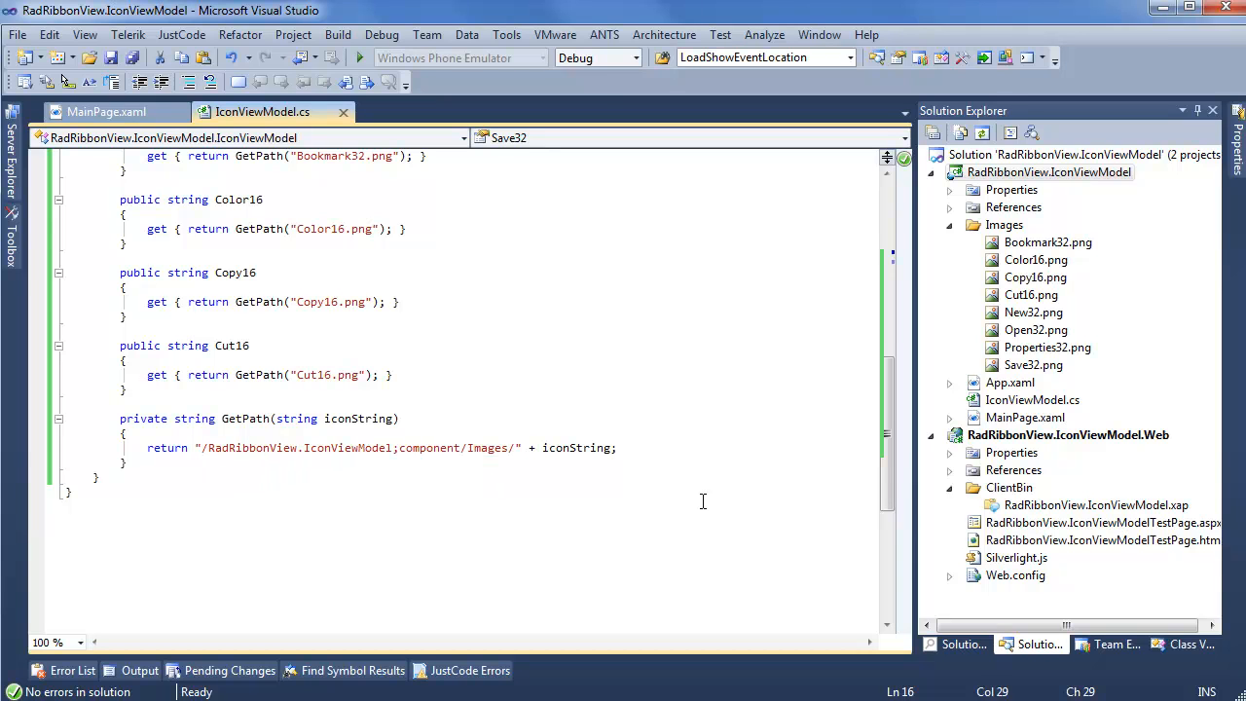
mouse_move(441, 354)
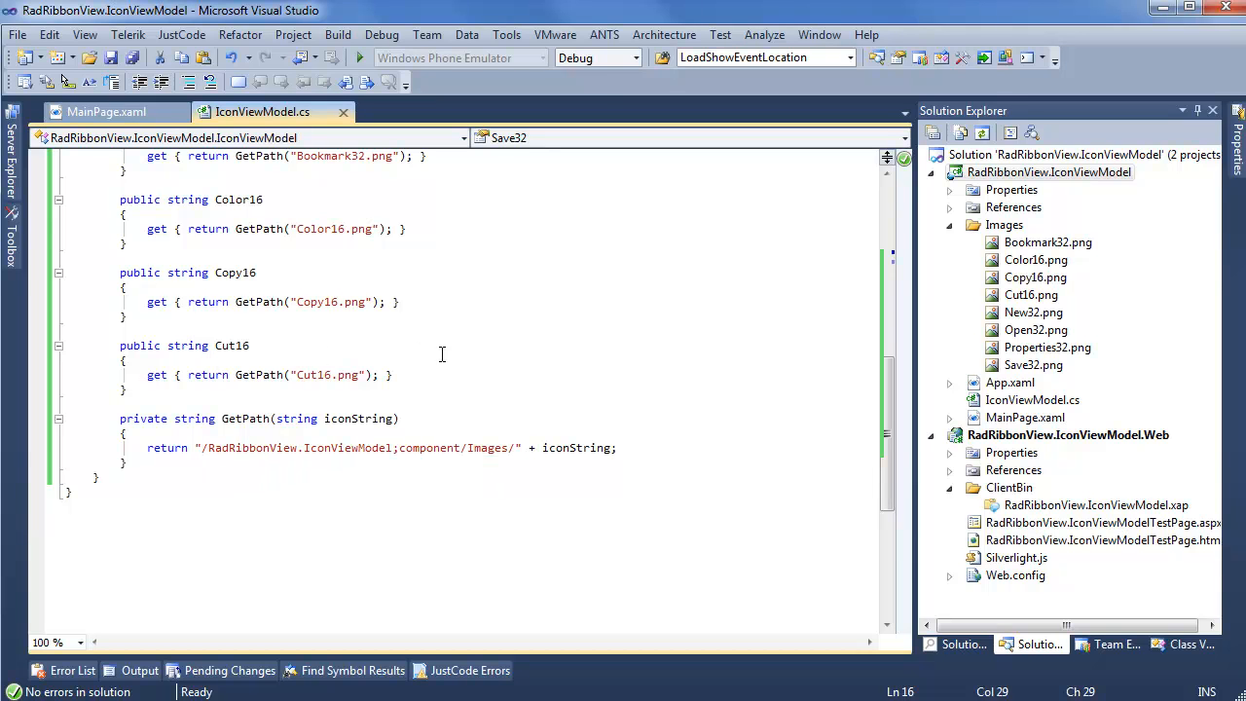
mouse_move(529, 314)
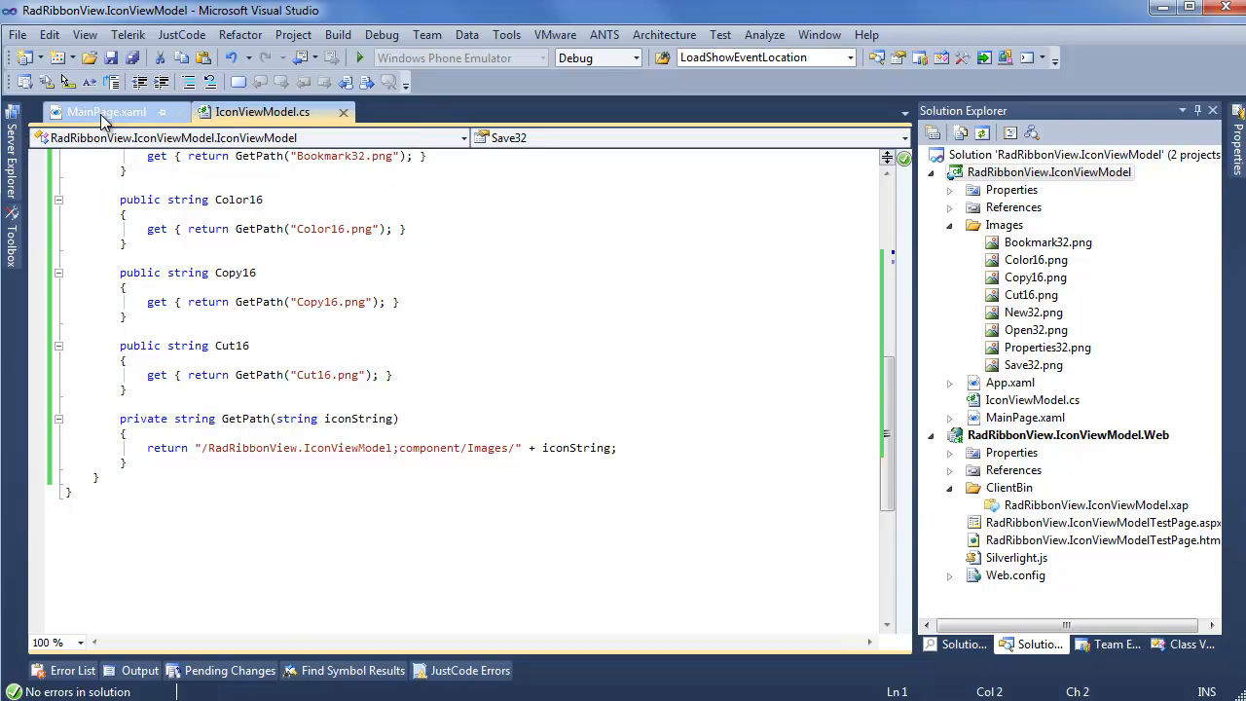
In MainPage.xaml, add a local:IconViewModel resource keyed xIconVM and set Grid DataContext to {StaticResource xIconVM}.
click(105, 111)
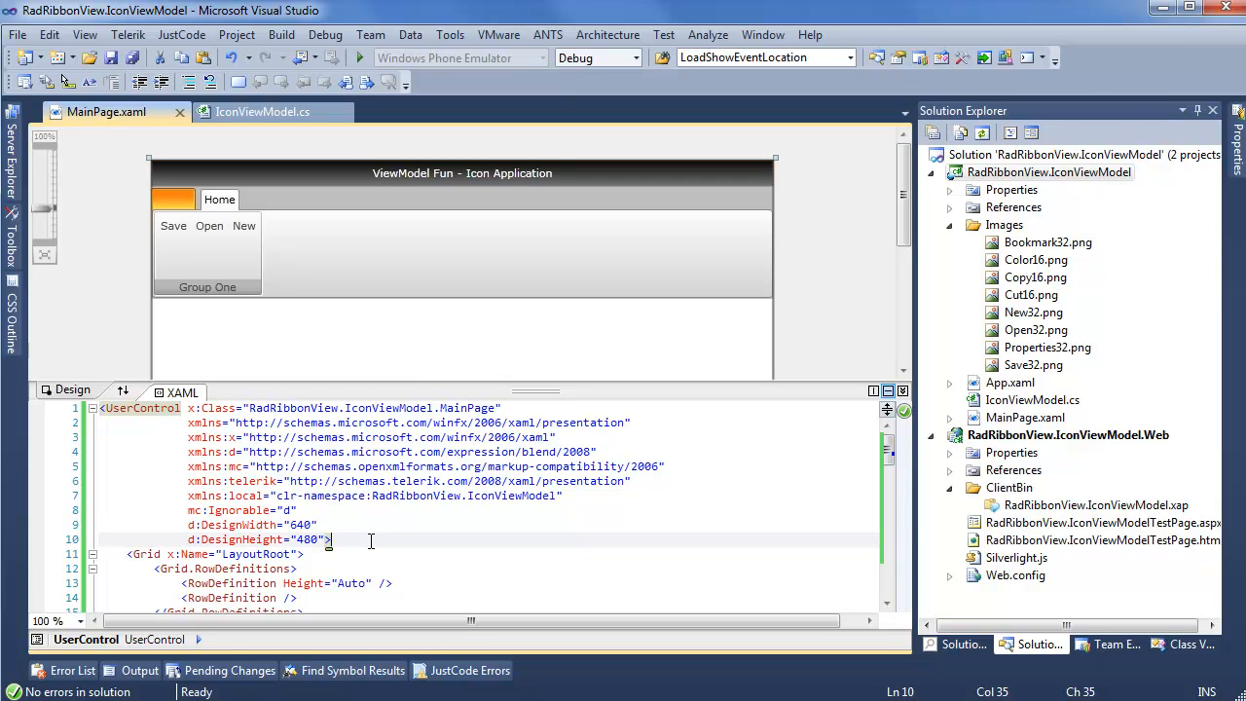
text(<UserControl.Resources>)
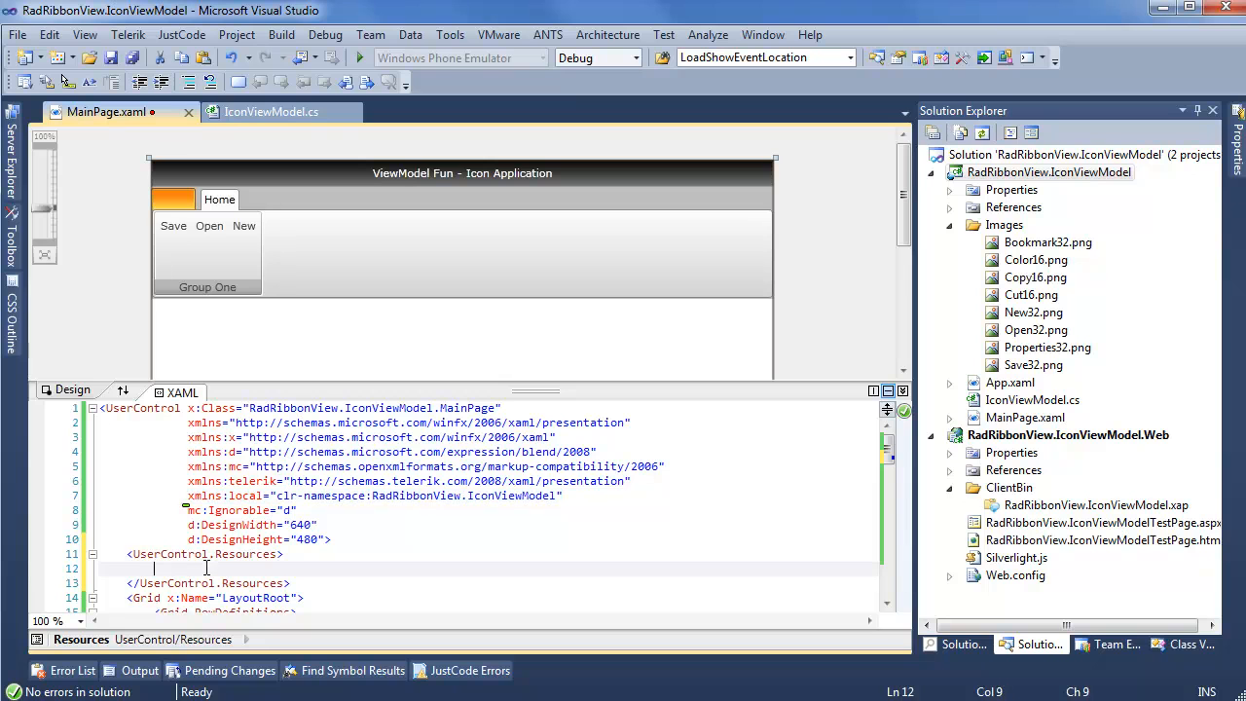
text(<local:)
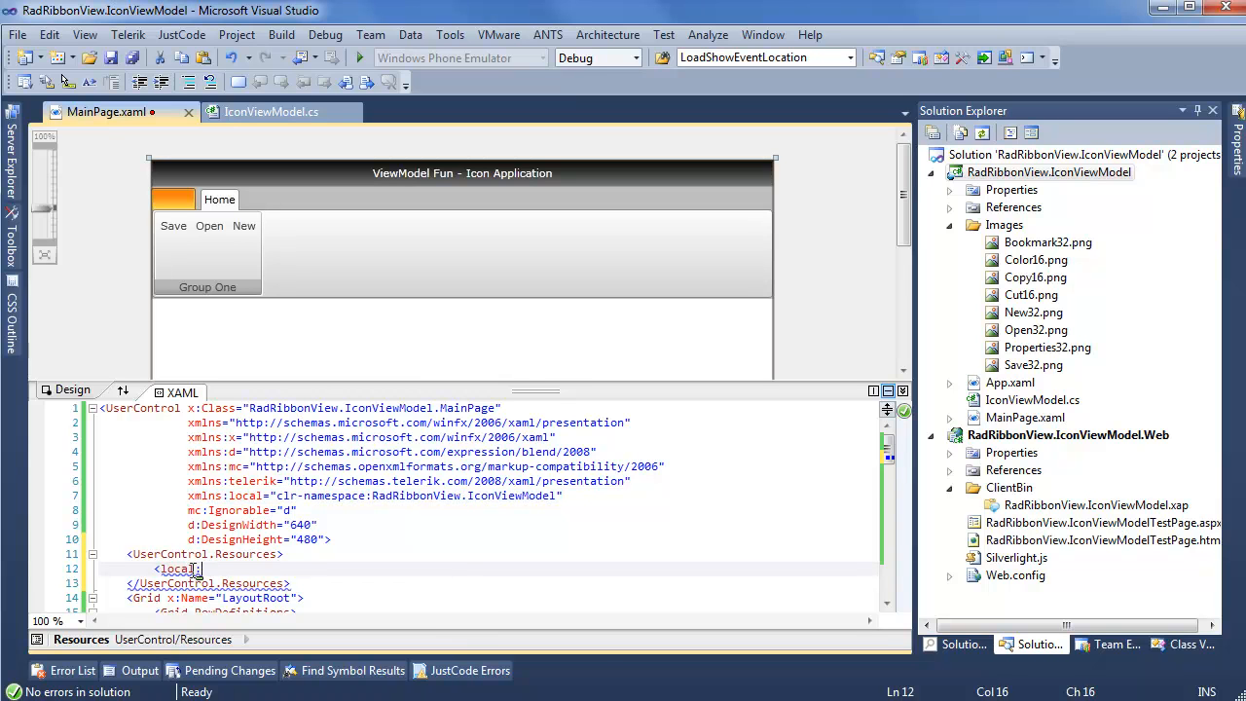
text(:Key=")
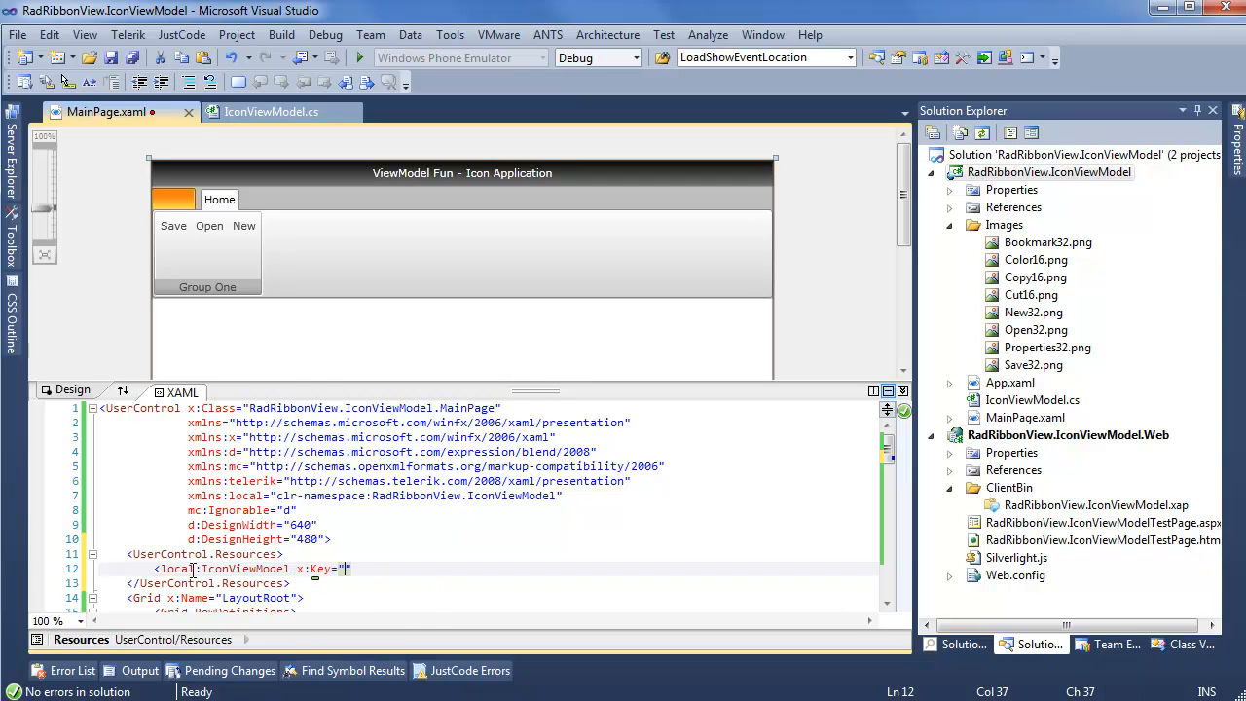
text(xIconVM)
click(487, 597)
text( DataContext=")
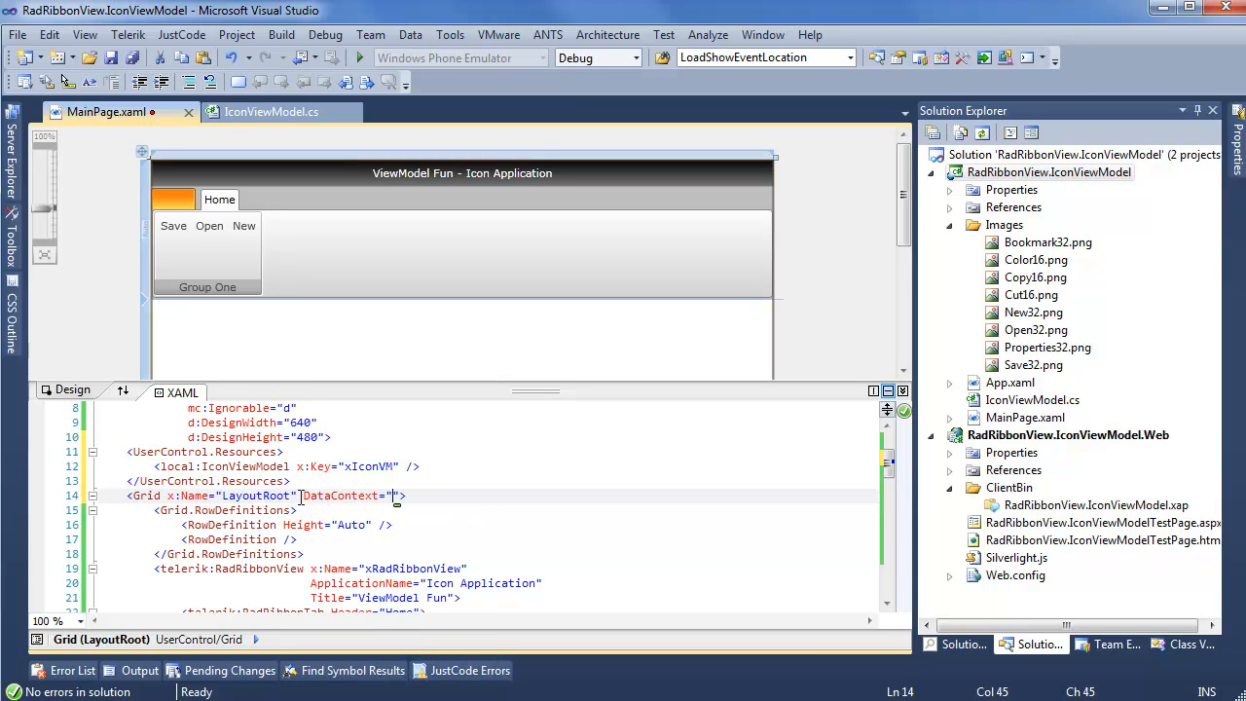
text({StaticResource xIconVM)
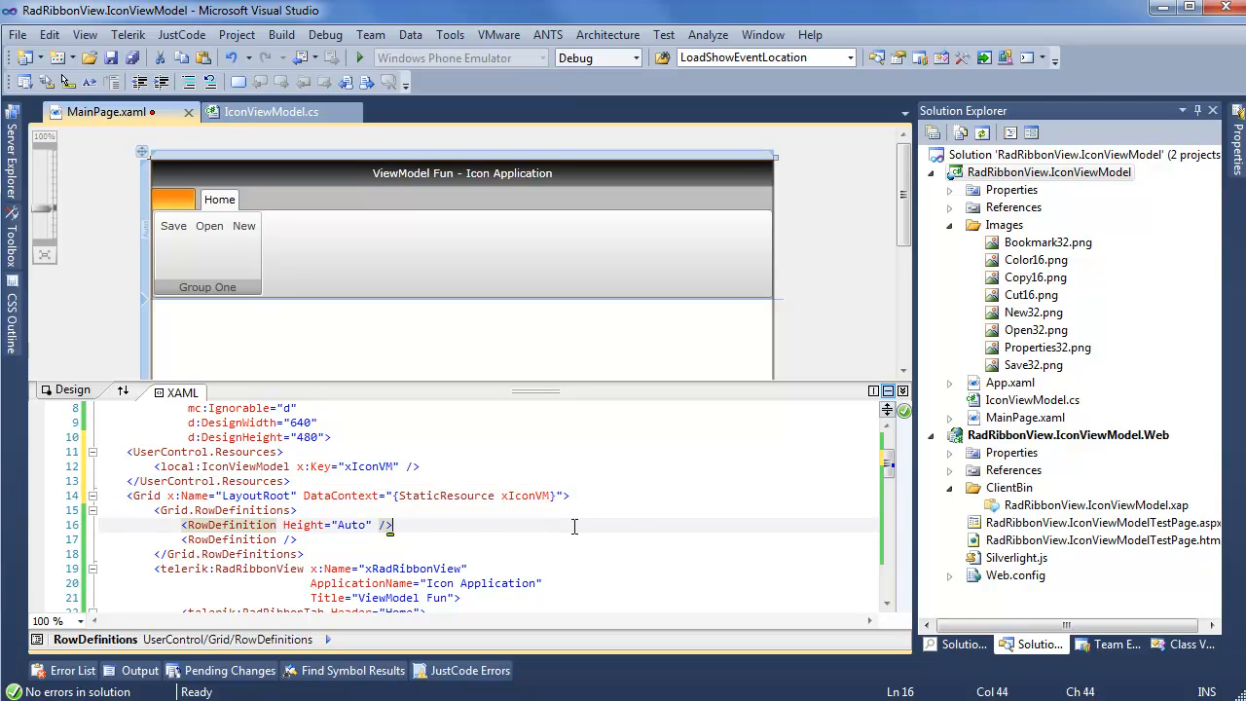
Add LargeImage bindings Save32, Open32 and New32 to the three RadRibbonButton elements.
scroll(down, 3)
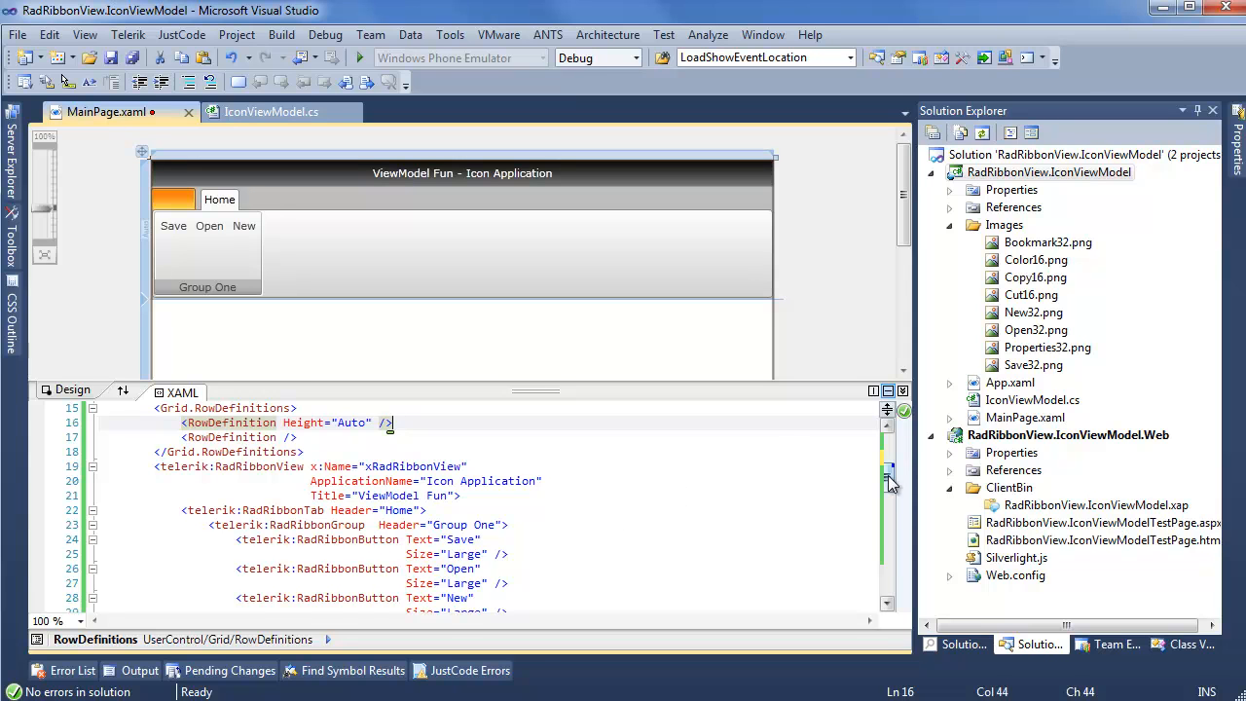
scroll(down, 3)
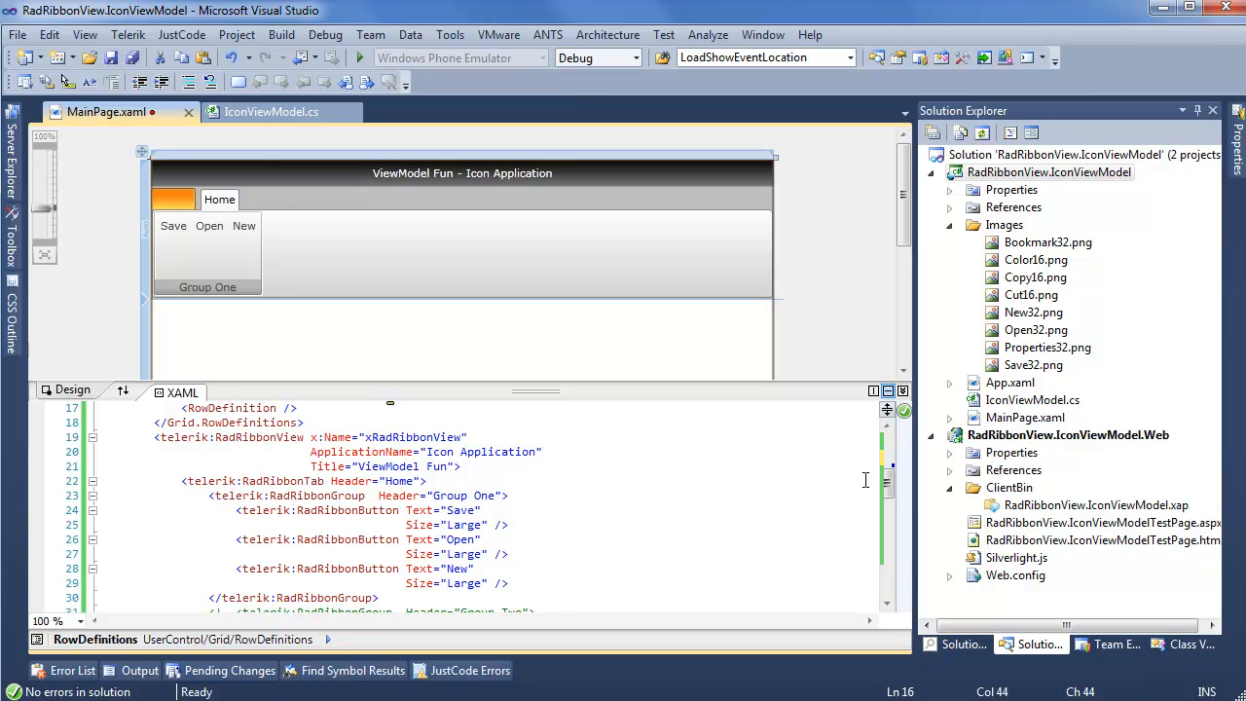
mouse_move(529, 560)
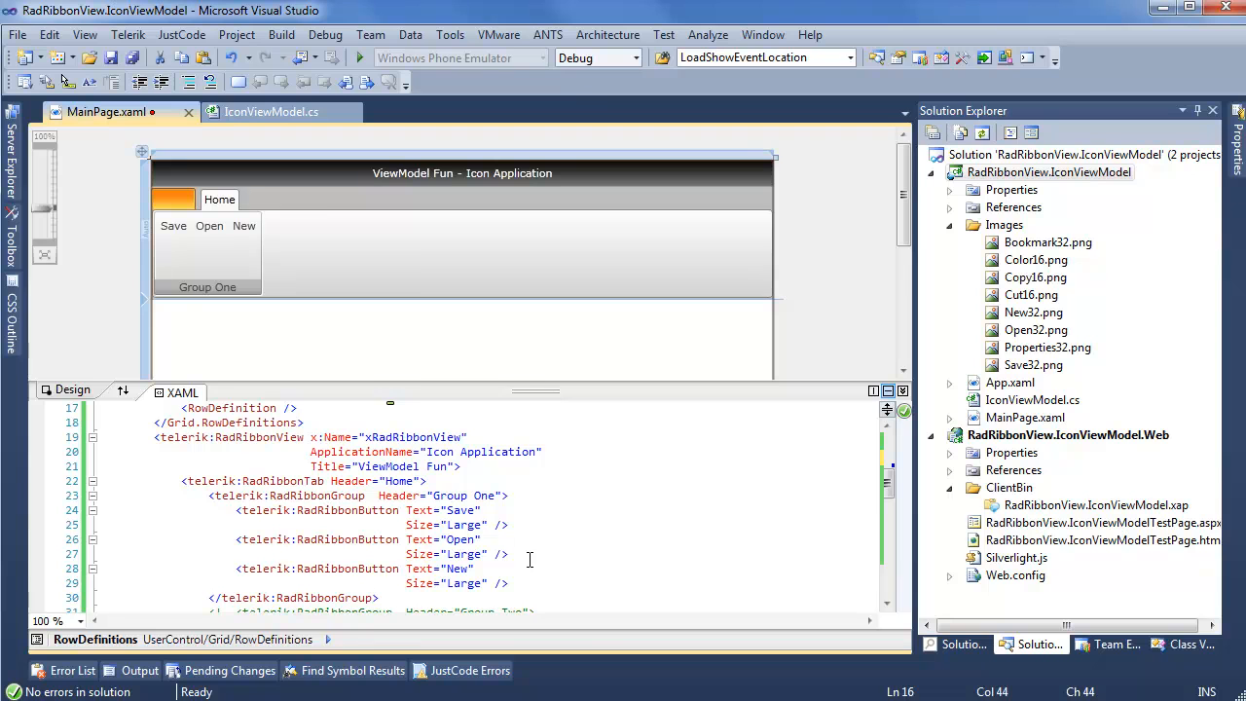
click(460, 510)
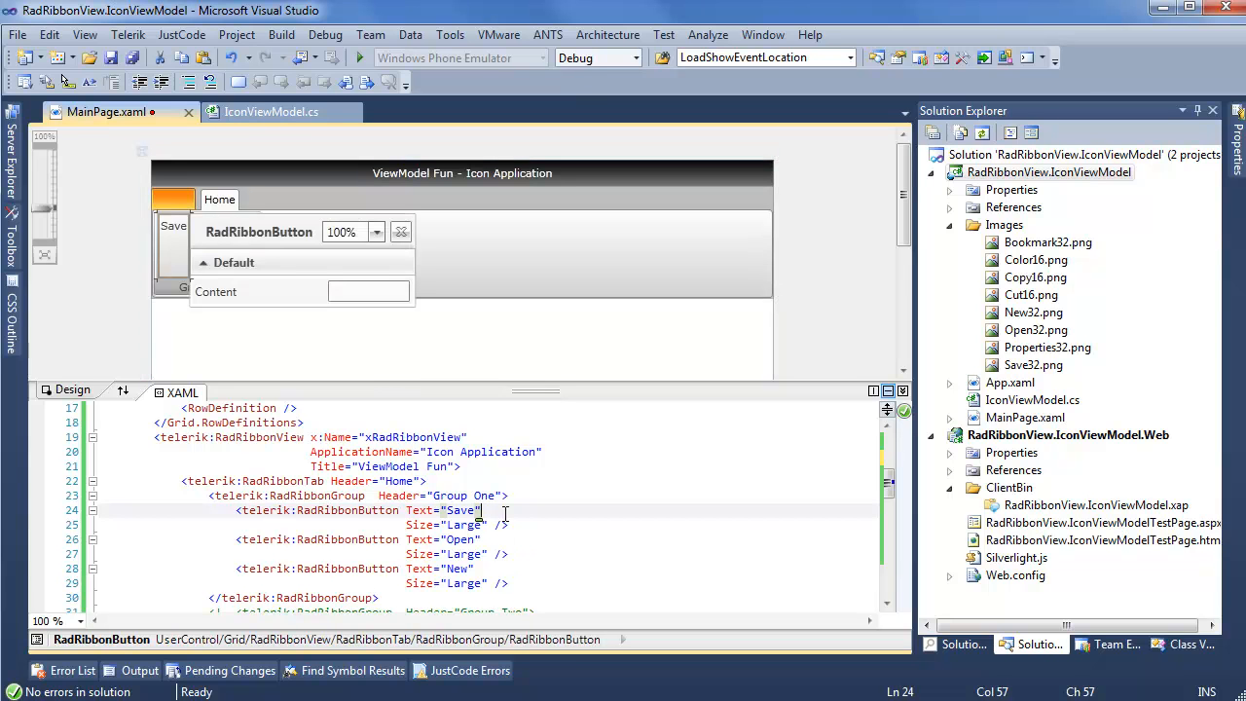
mouse_move(543, 506)
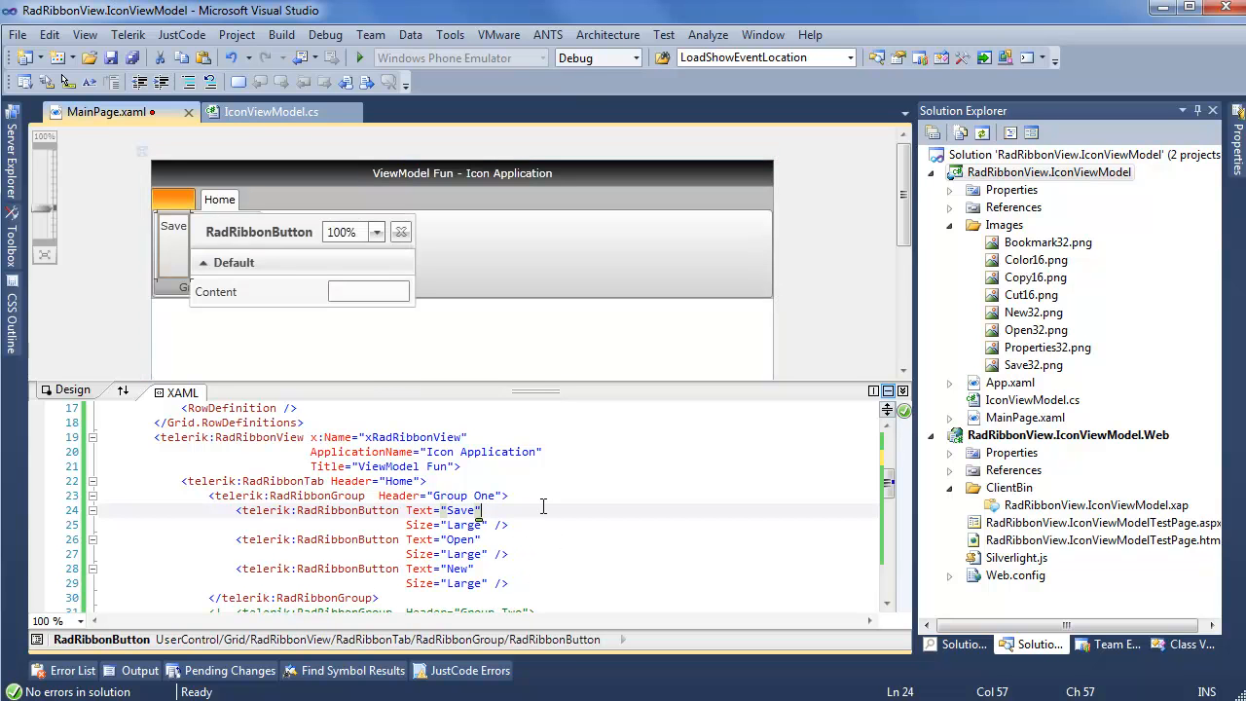
key(enter)
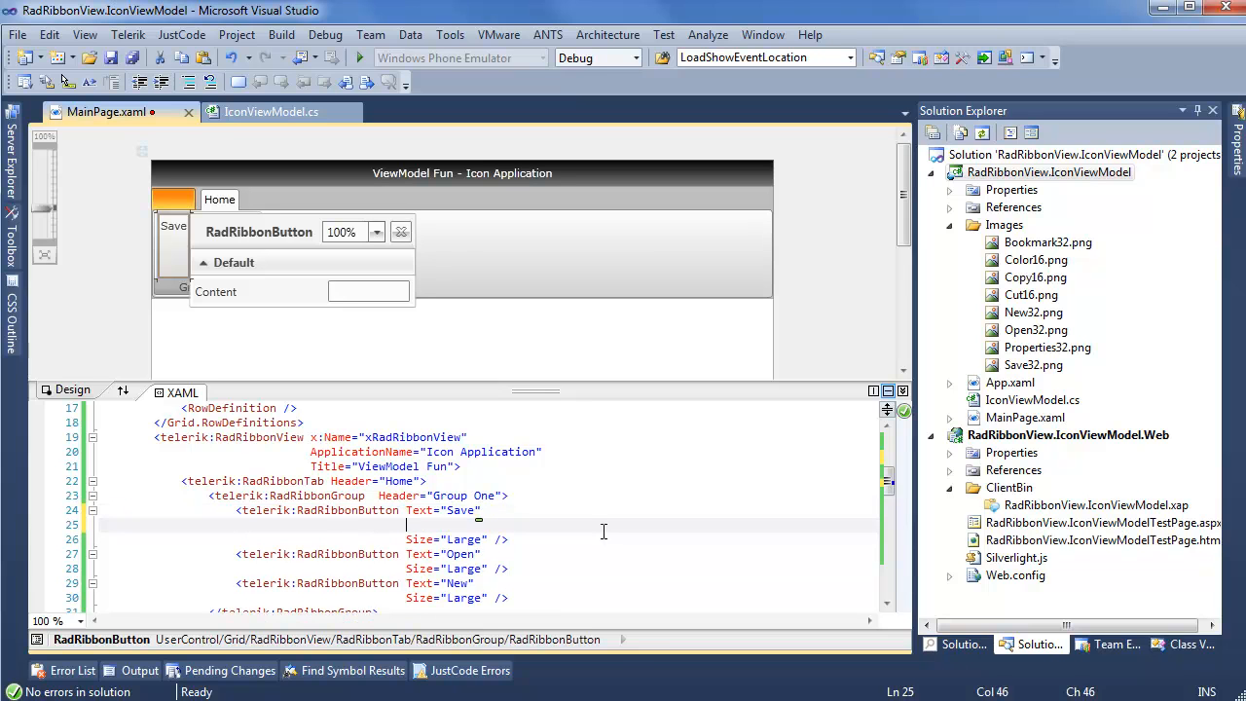
text(LargeImage="{Binding)
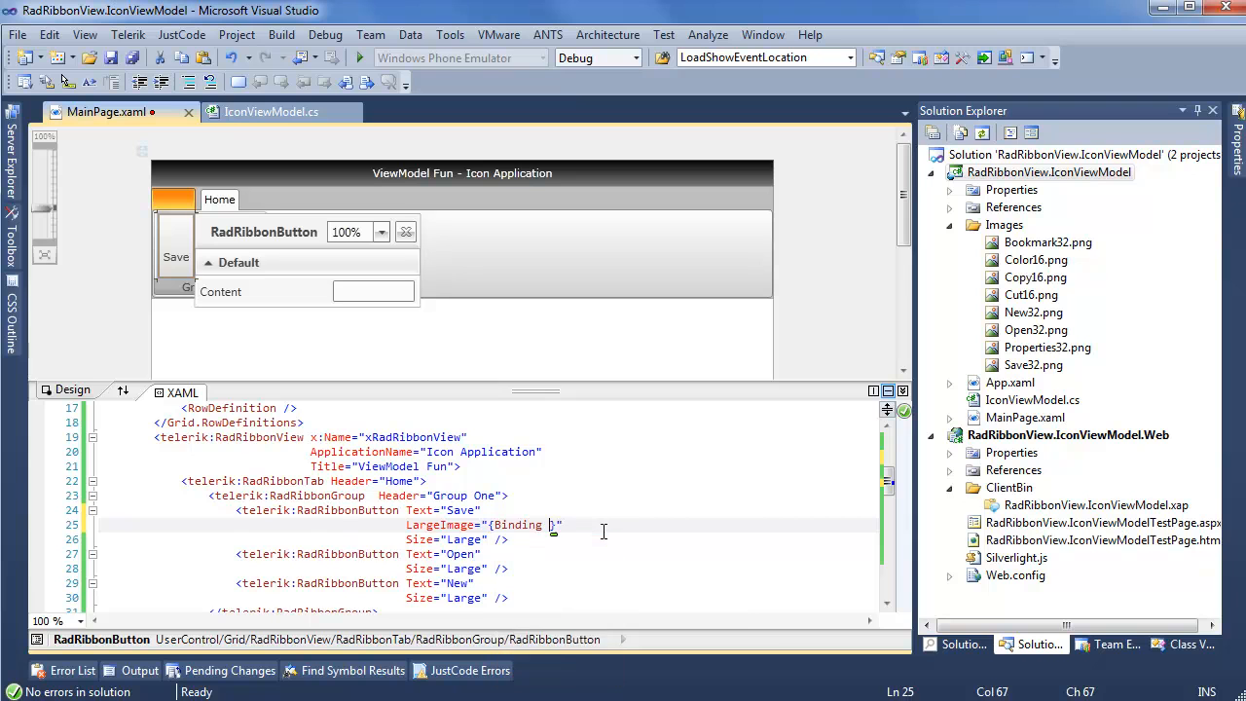
text(Save)
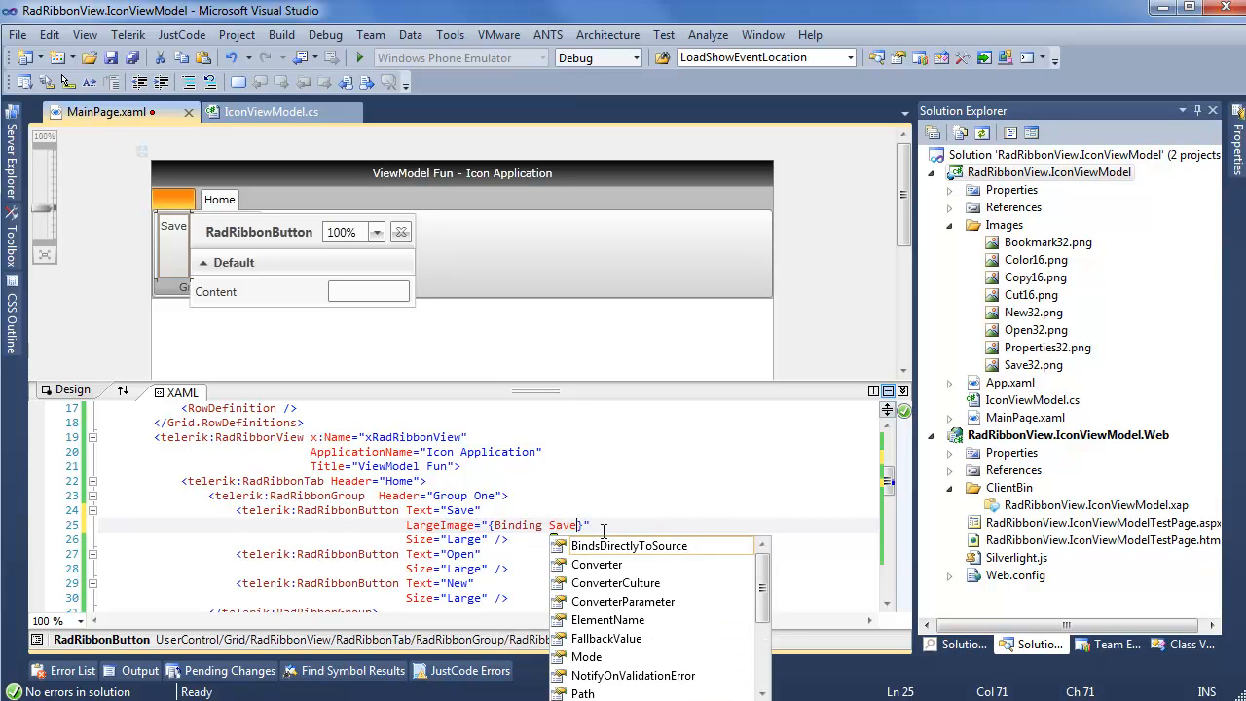
text(32)
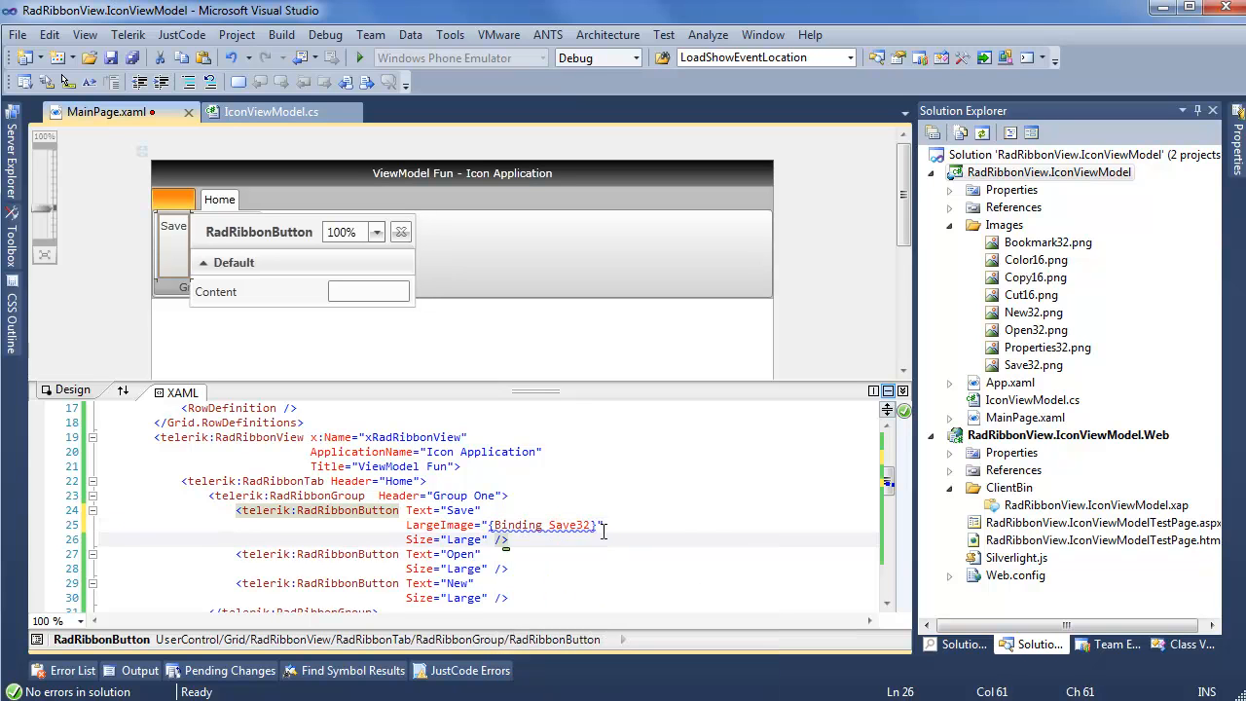
text(LargeImage="{Binding Open32)
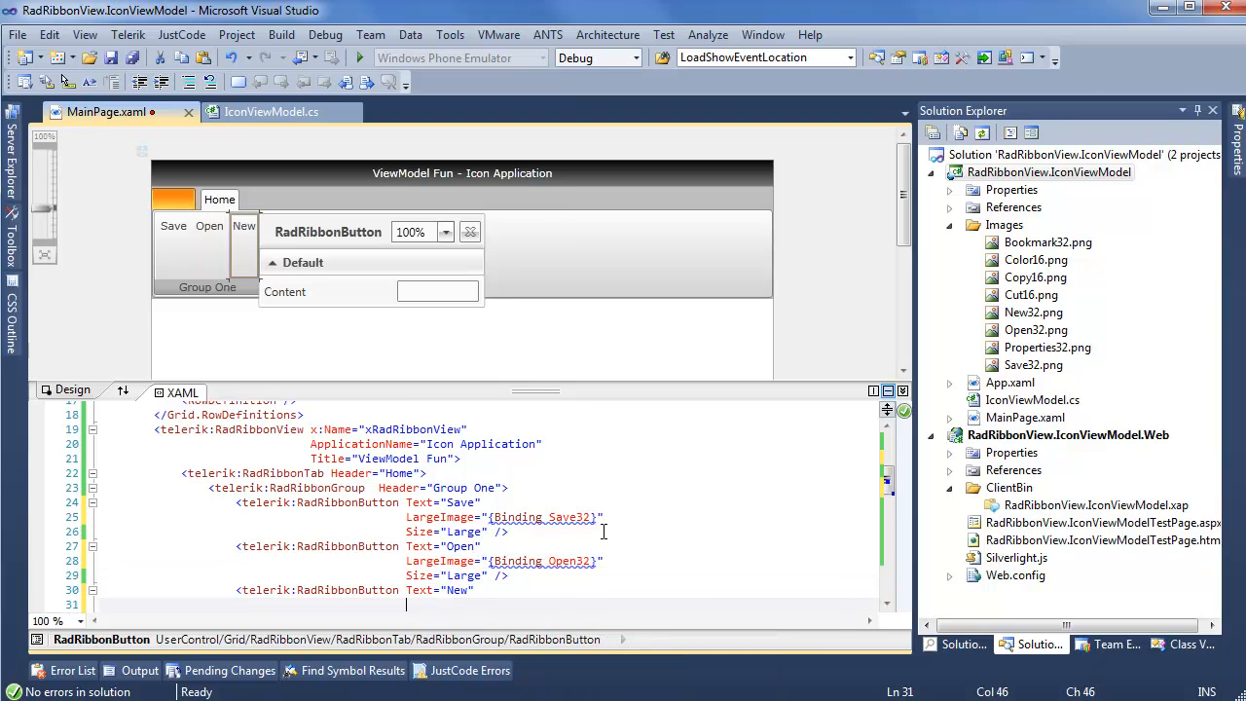
text(LargeImage="{Binding New32)
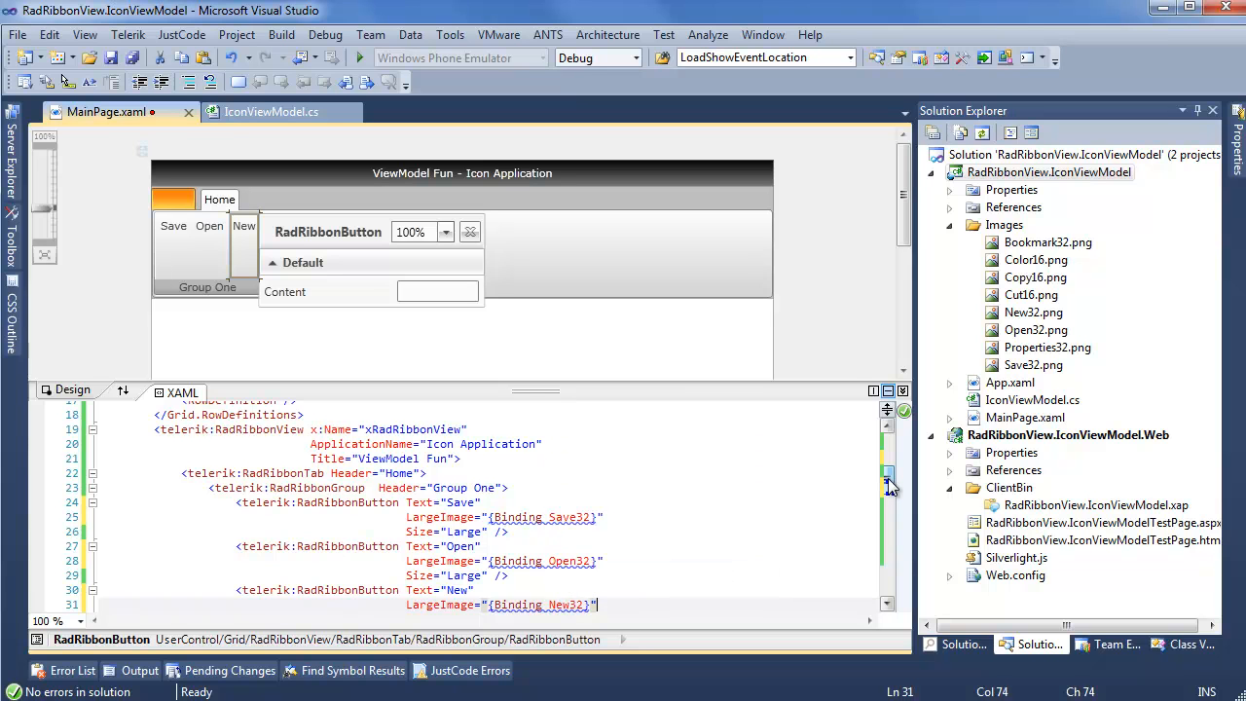
scroll(down, 3)
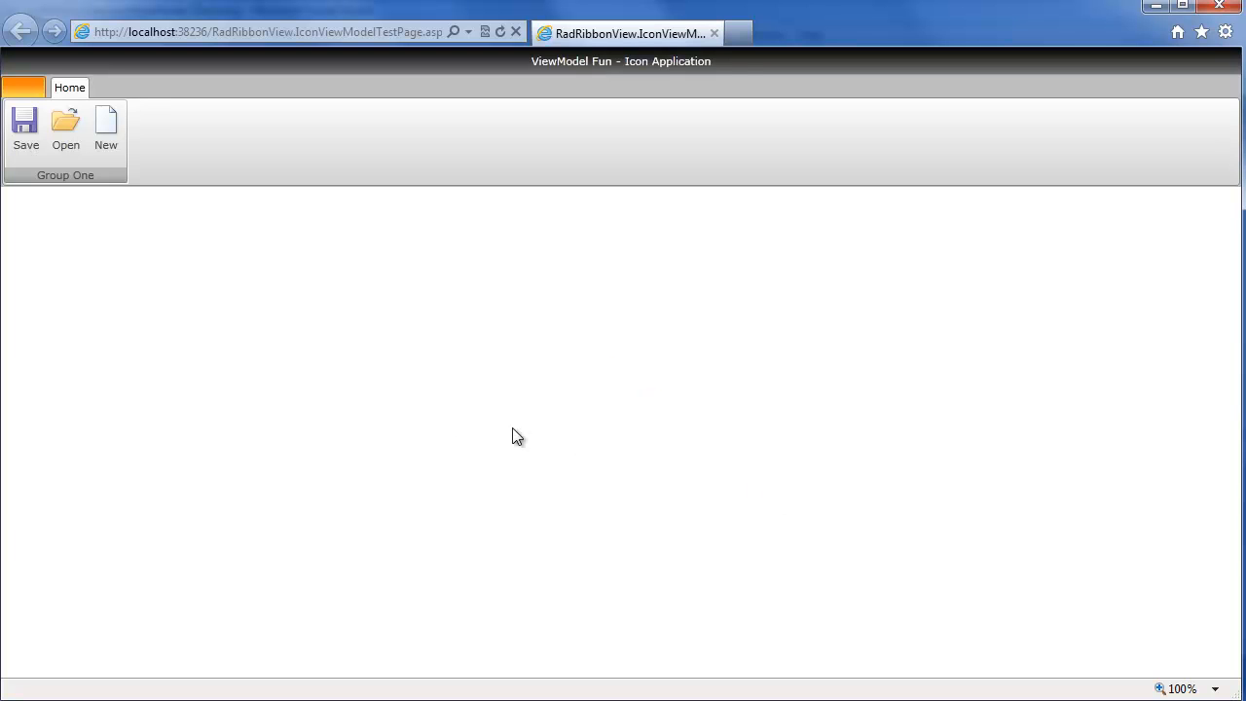
mouse_move(63, 242)
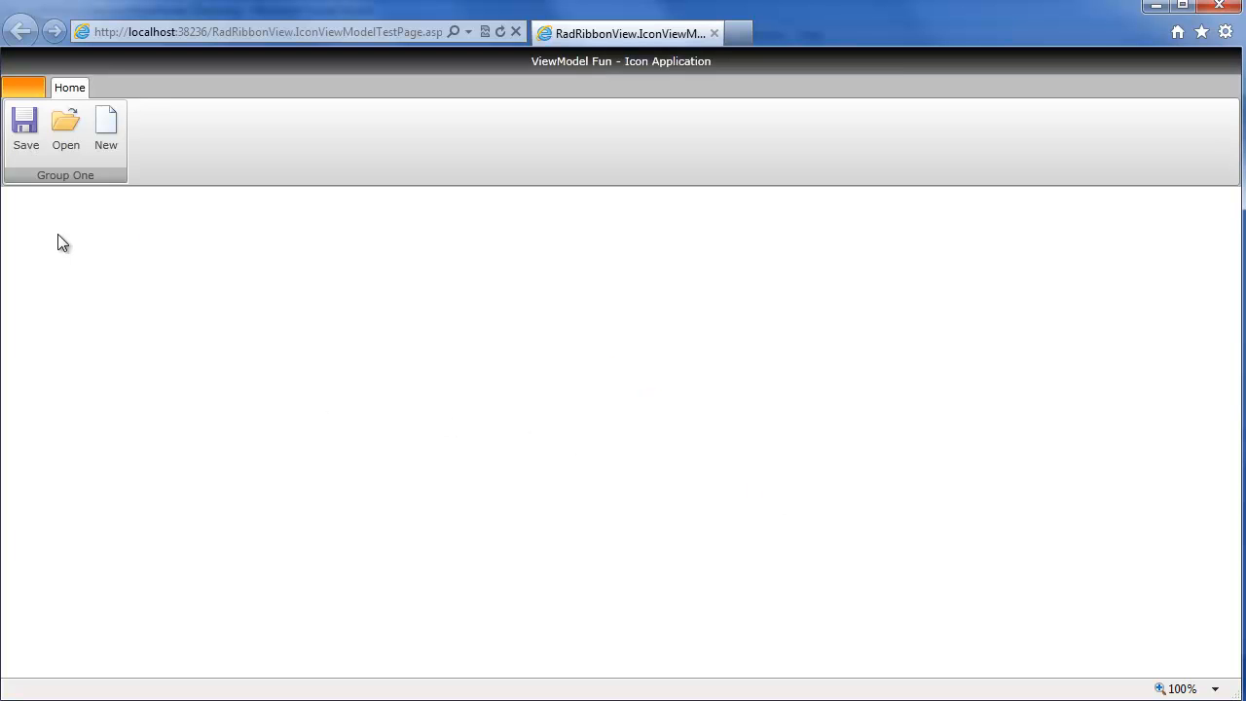
mouse_move(51, 231)
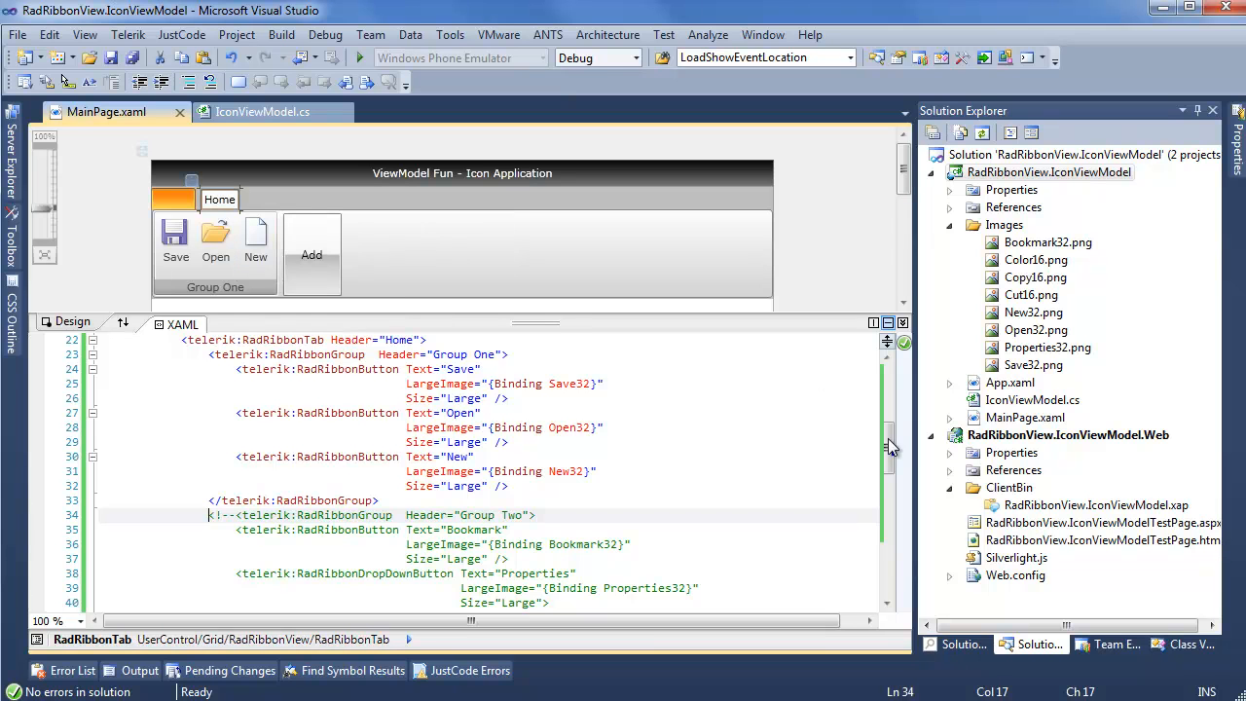
Select the commented-out Group Two block in MainPage.xaml and uncomment it.
scroll(down, 3)
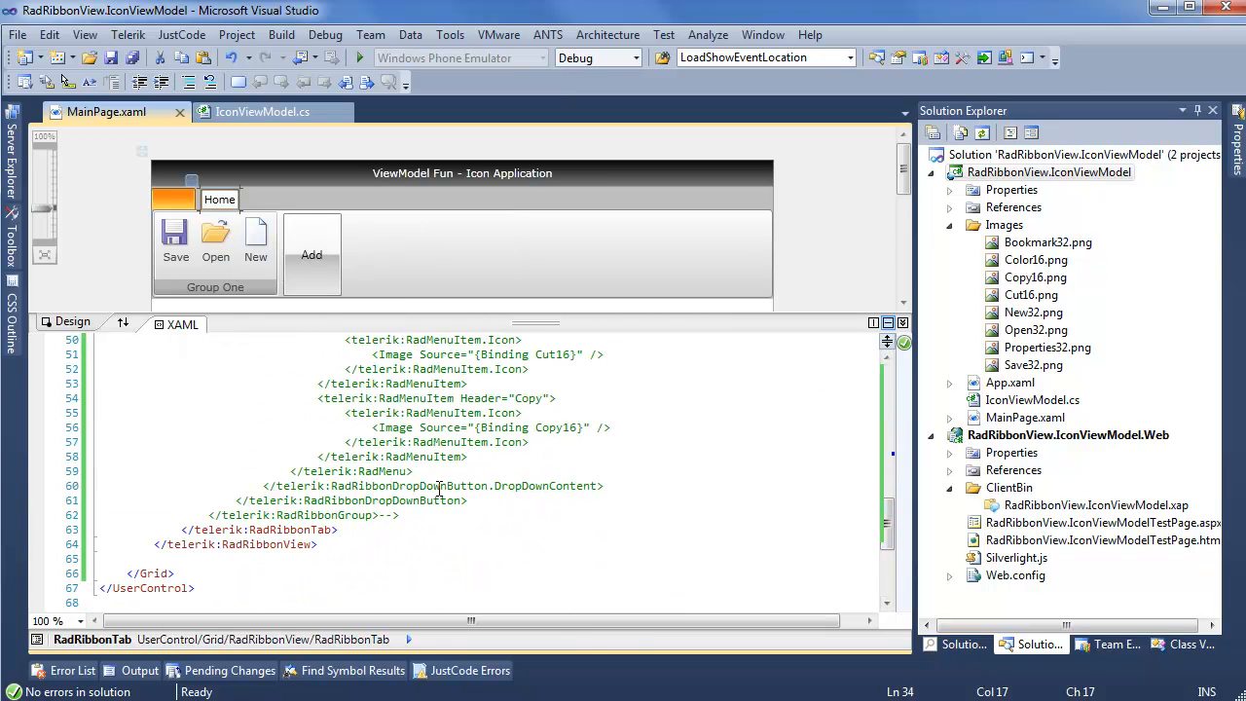
drag(345, 340, 399, 515)
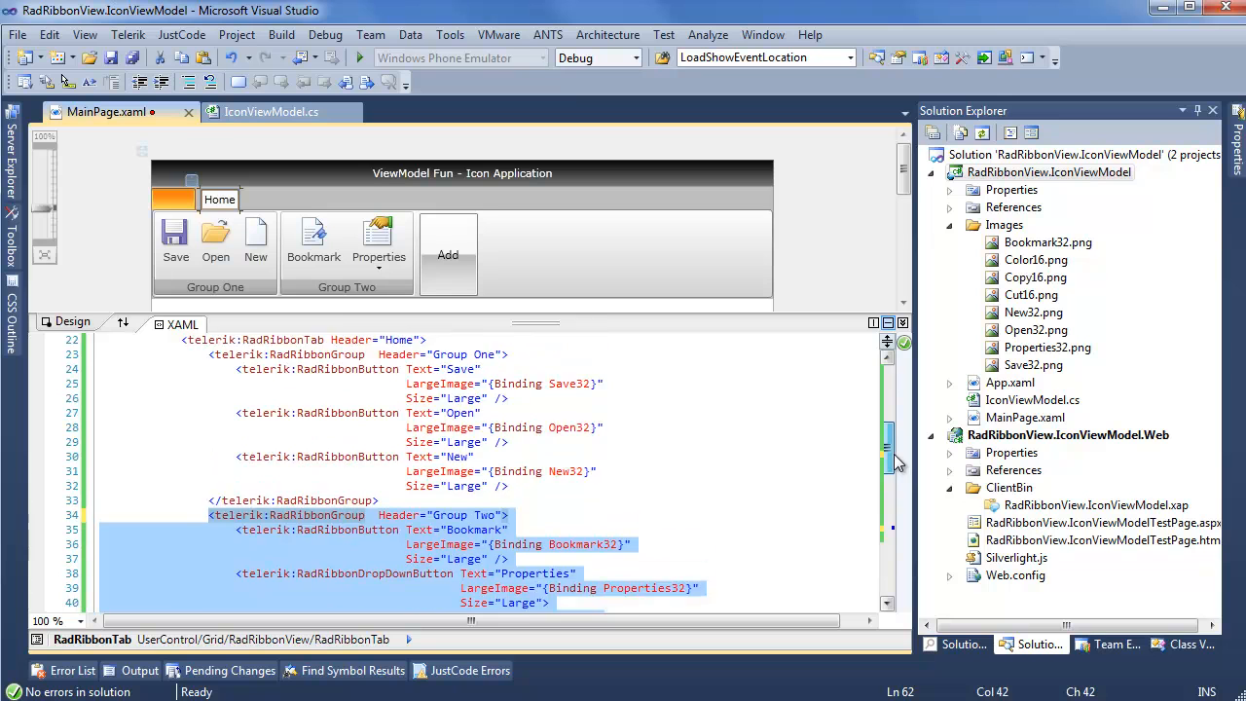
scroll(up, 3)
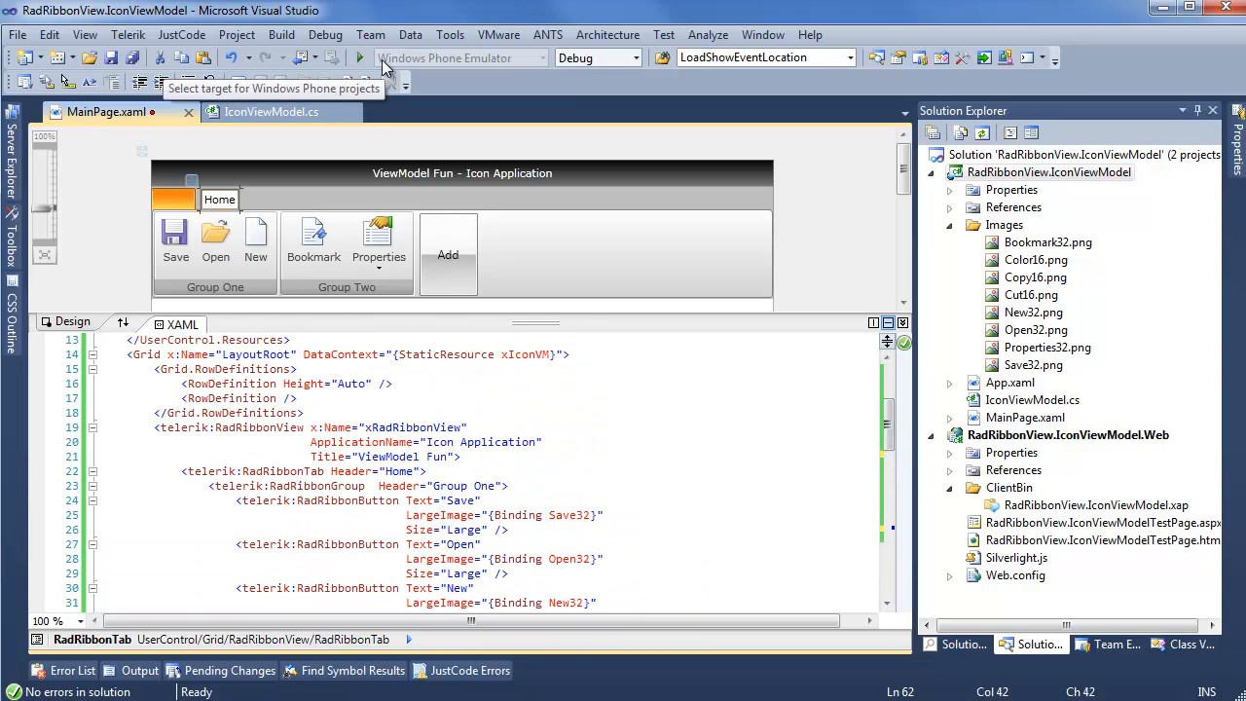
mouse_move(360, 58)
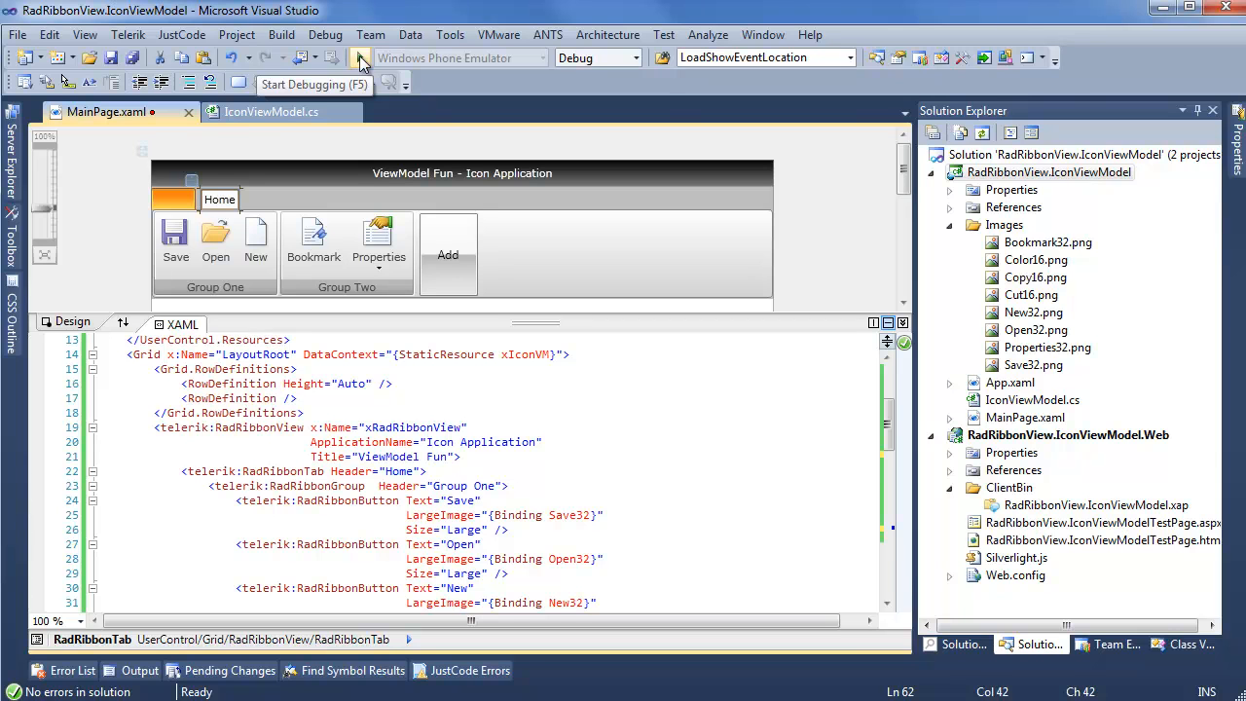
Start debugging to build and run the ribbon app in Internet Explorer.
click(360, 57)
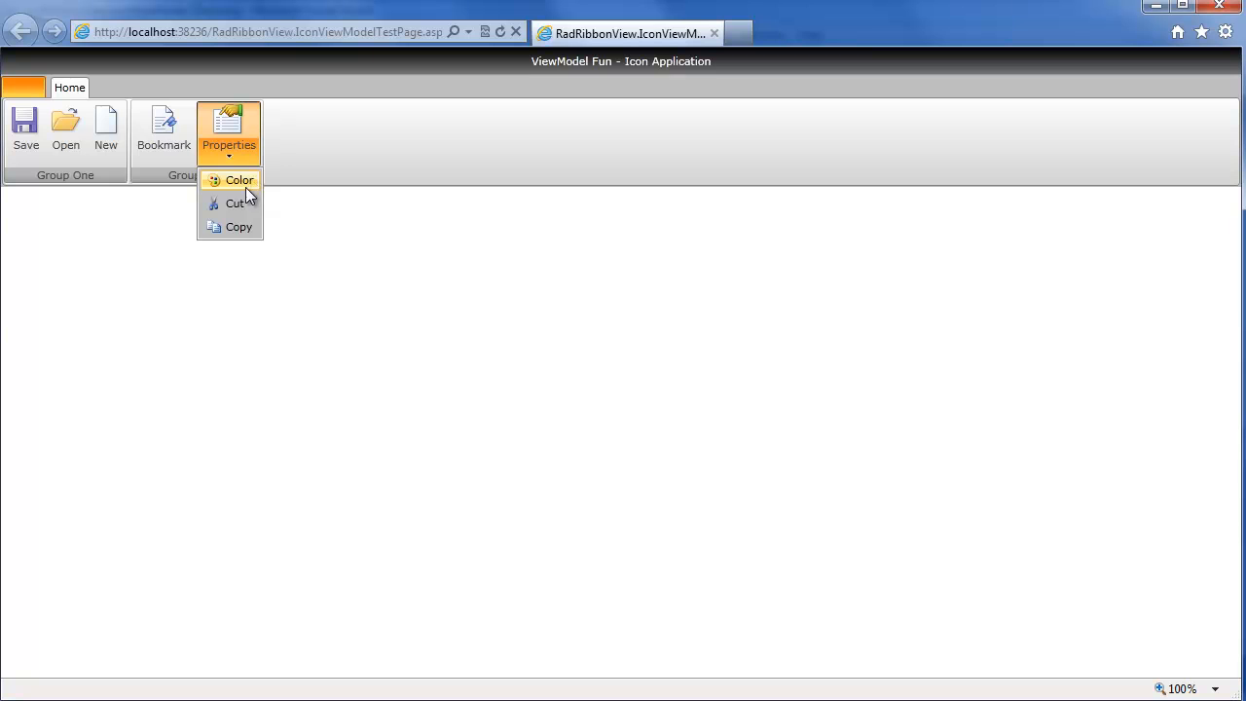
mouse_move(239, 226)
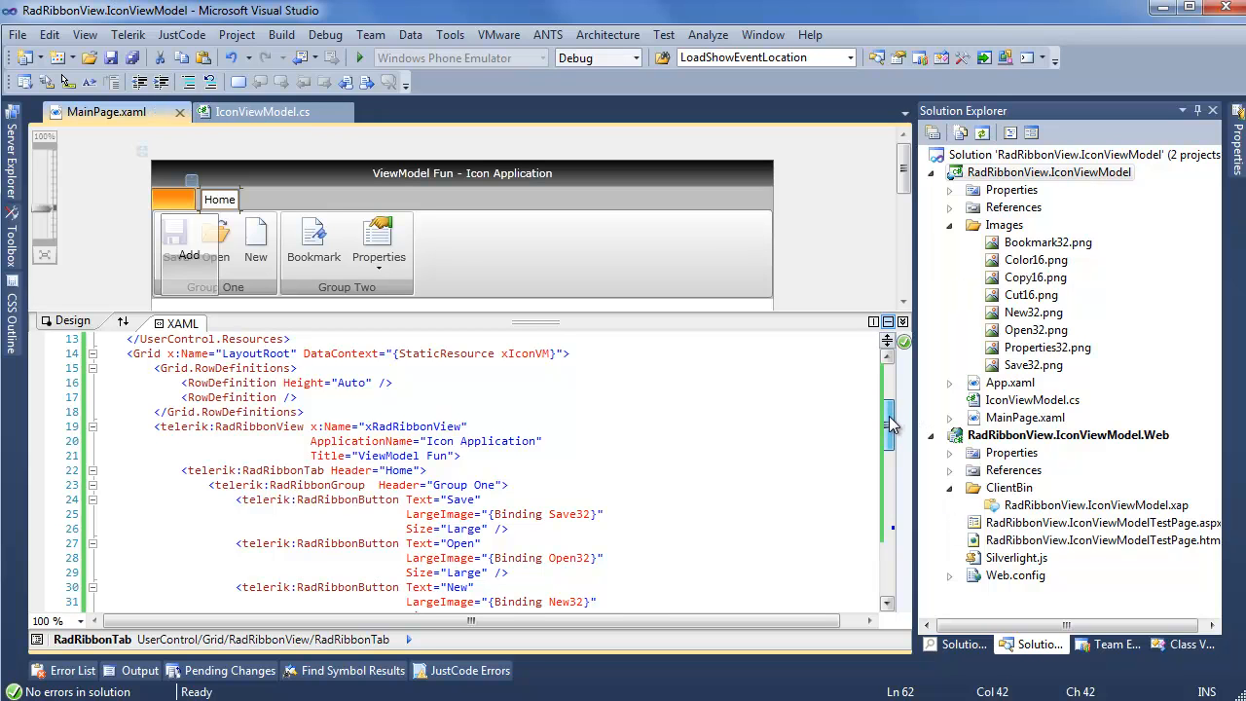
scroll(down, 3)
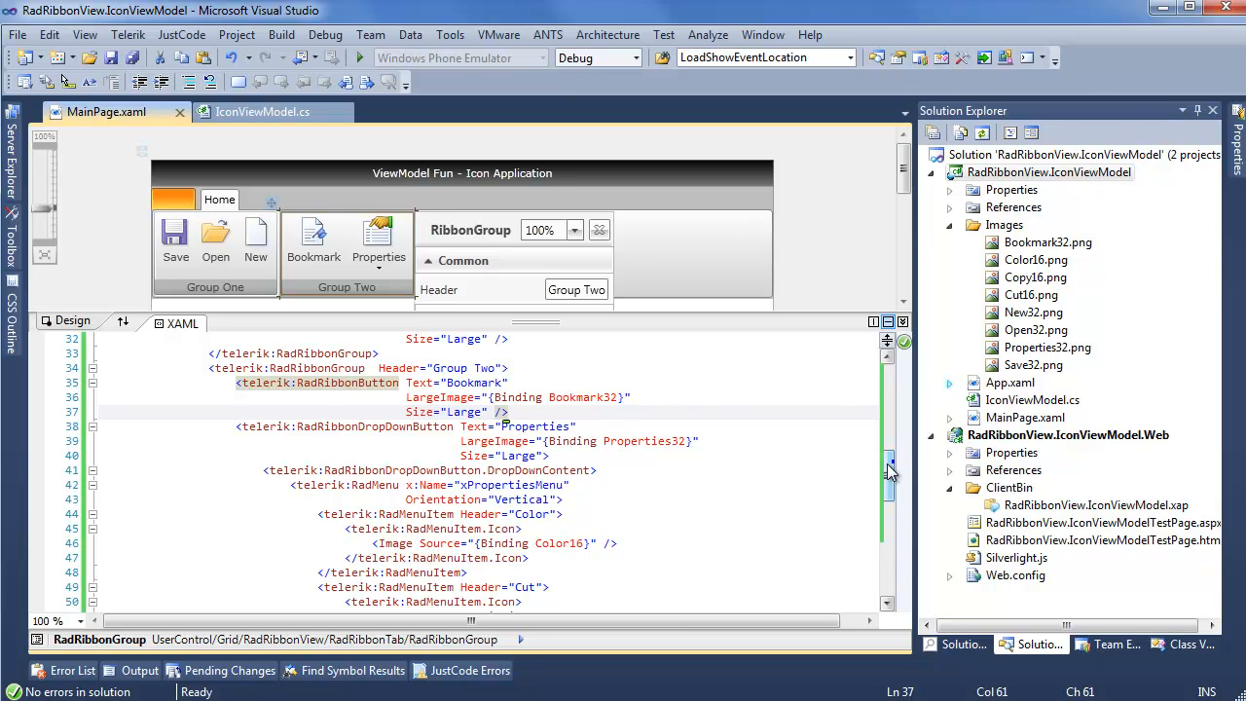
scroll(down, 3)
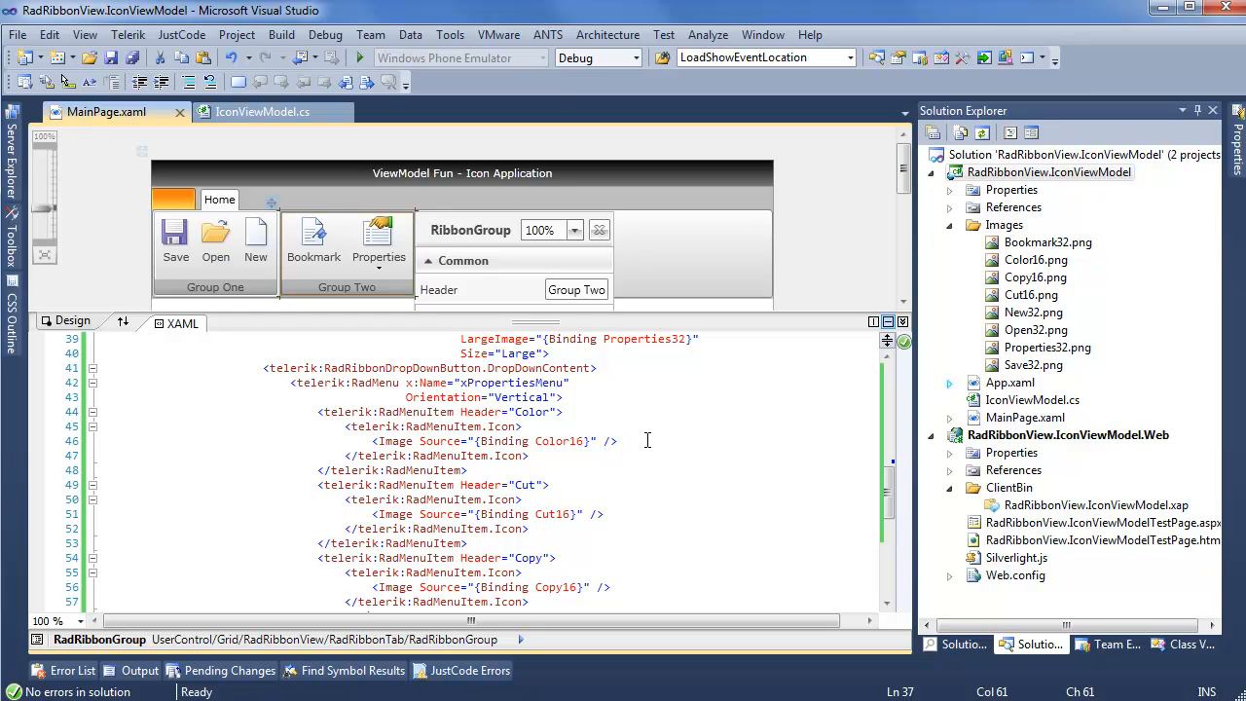
mouse_move(682, 445)
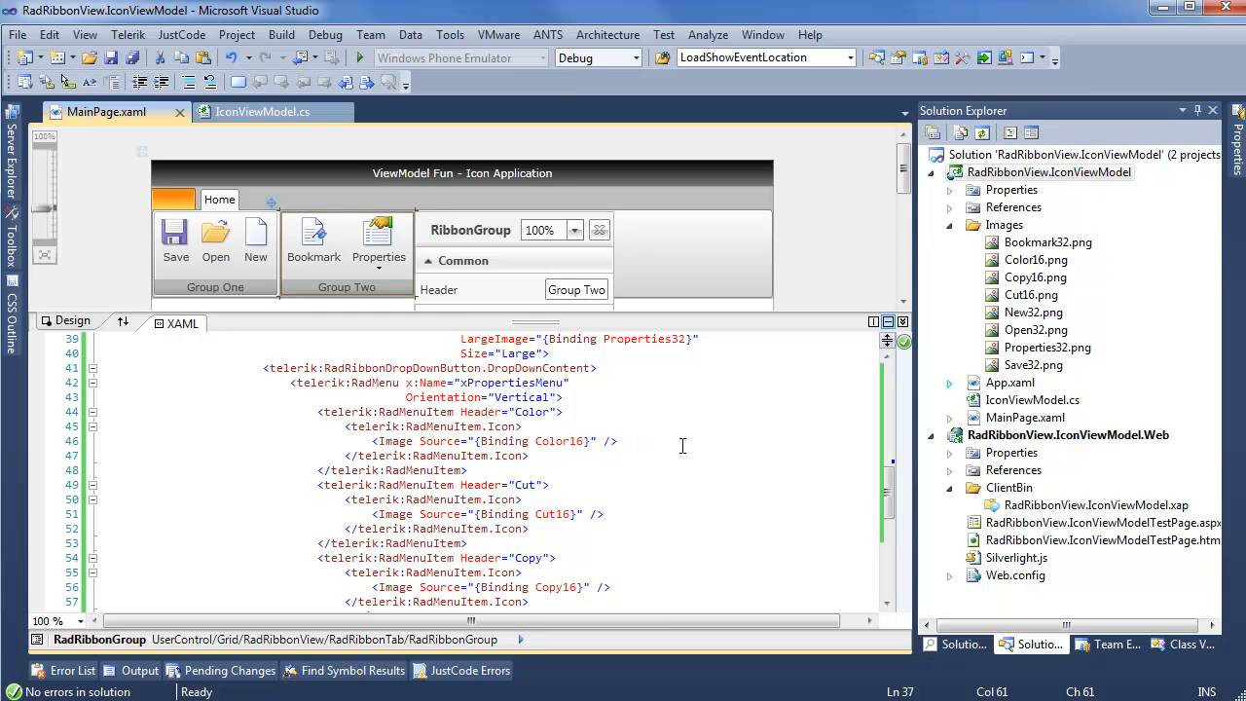